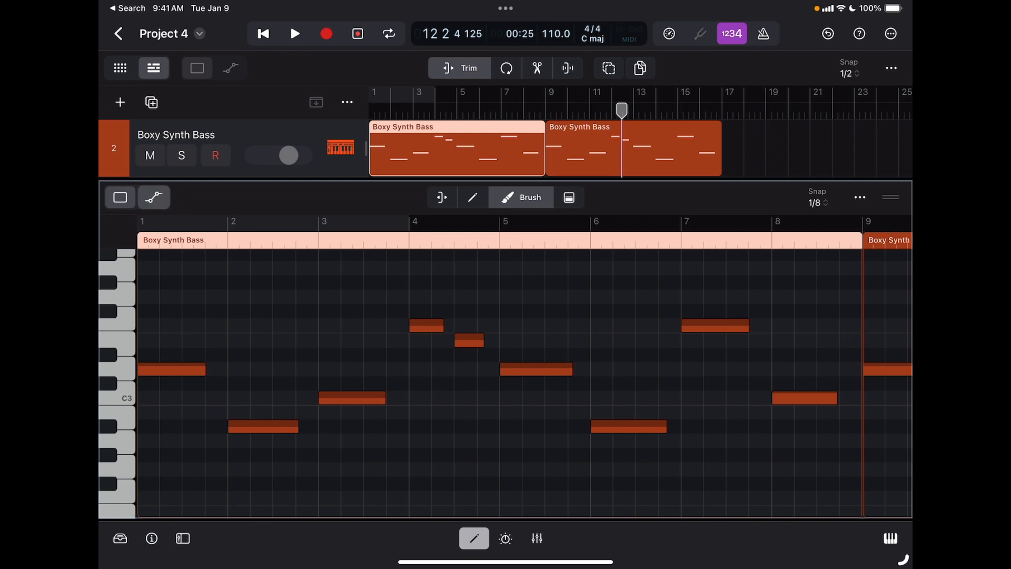
- Show the Boxy Synth Bass region's automation lane and bring up its parameter list
click(154, 197)
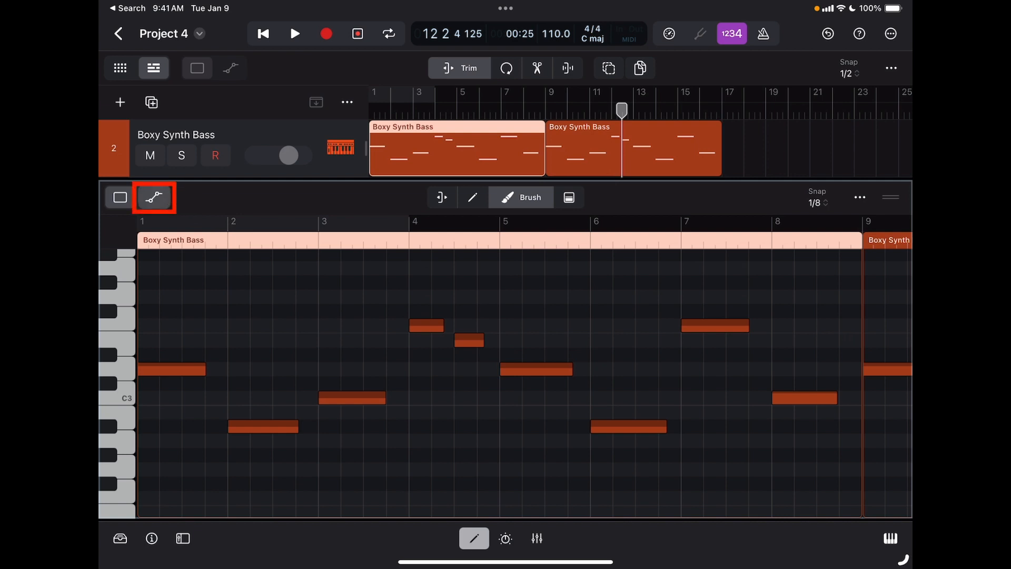
click(154, 197)
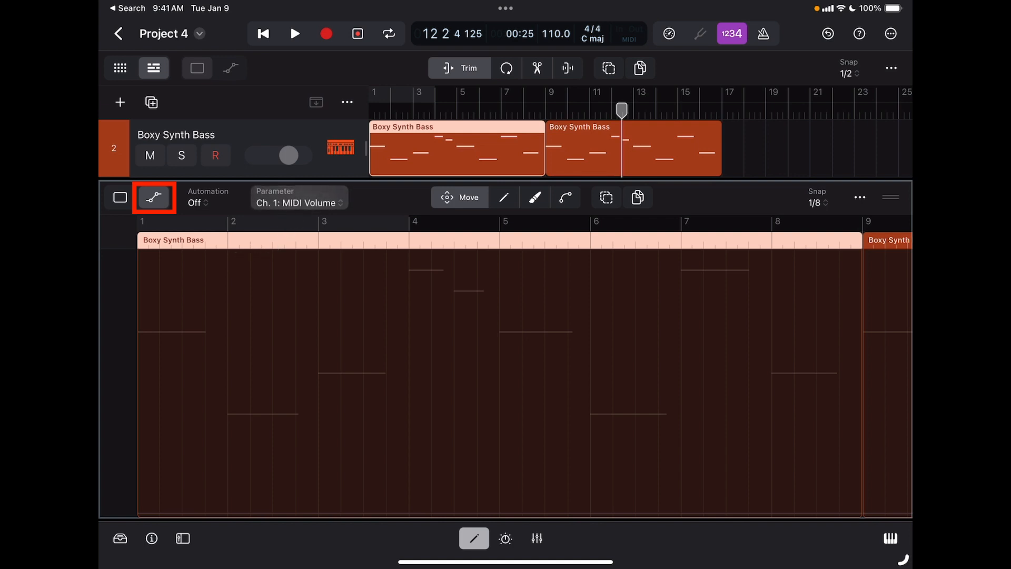
click(298, 197)
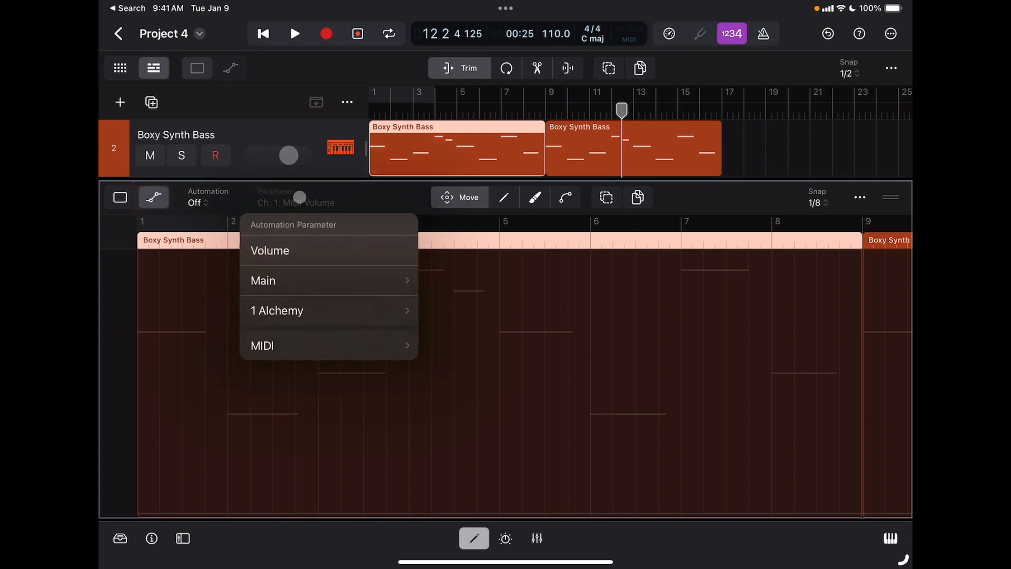
click(270, 251)
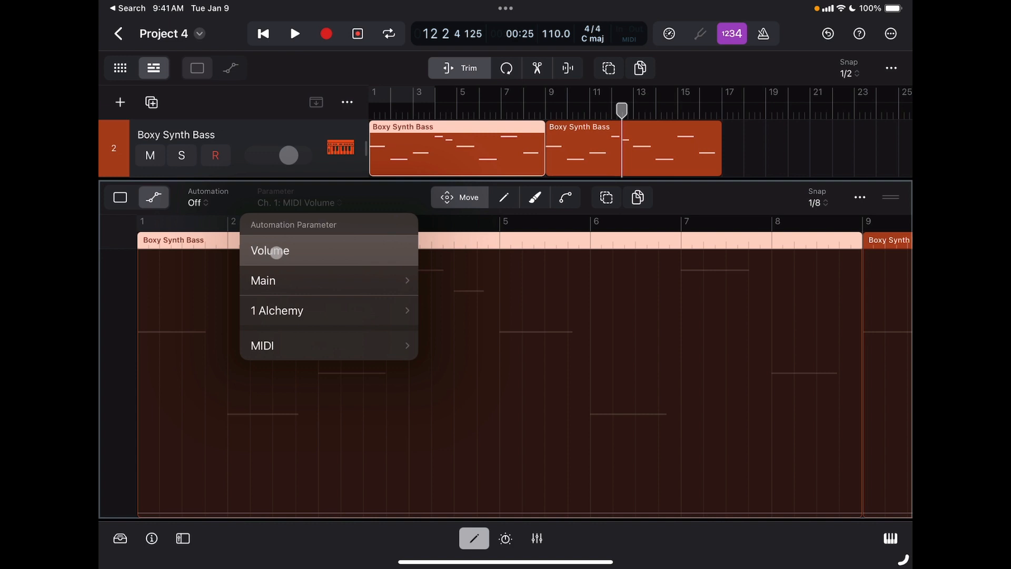
- Browse the Main, MIDI and MIDI Control 0-63 groups and choose MIDI Volume as the displayed parameter
click(262, 280)
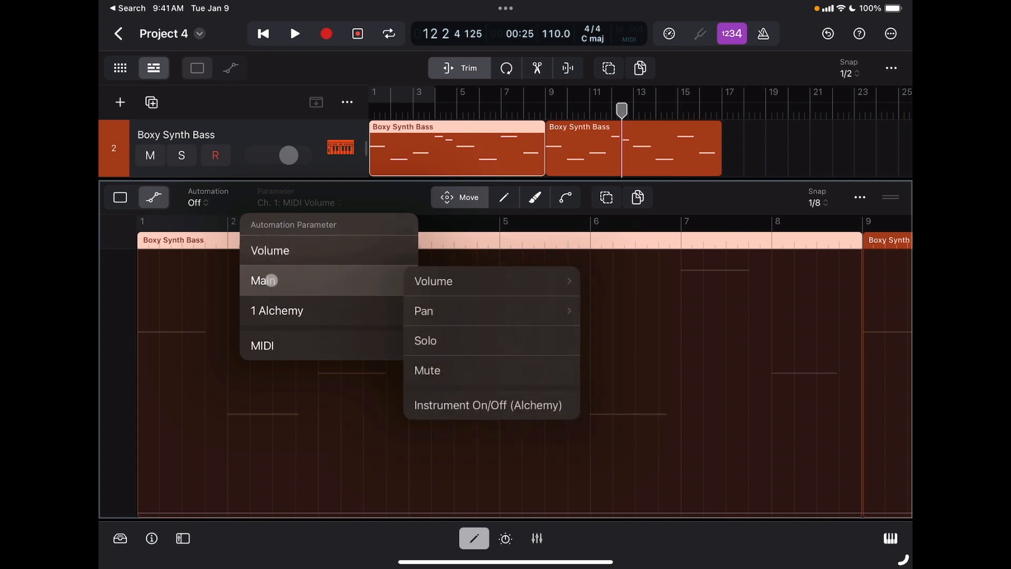
click(262, 346)
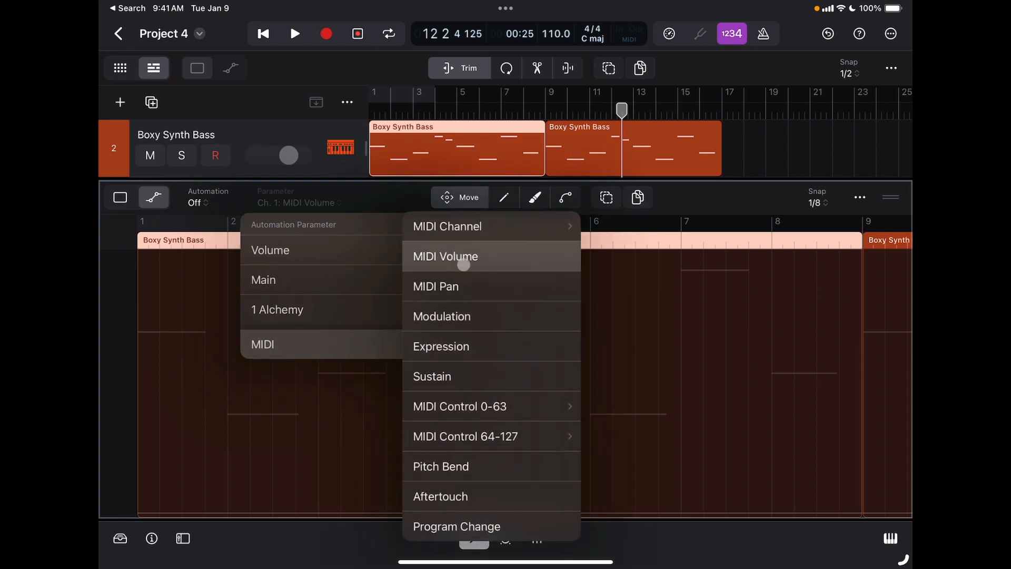
click(459, 406)
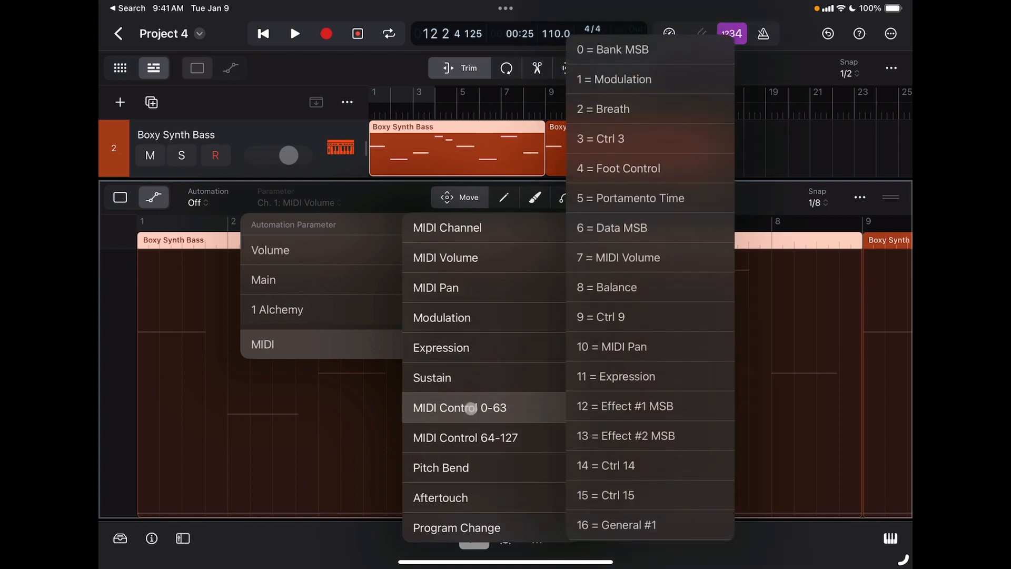
click(465, 437)
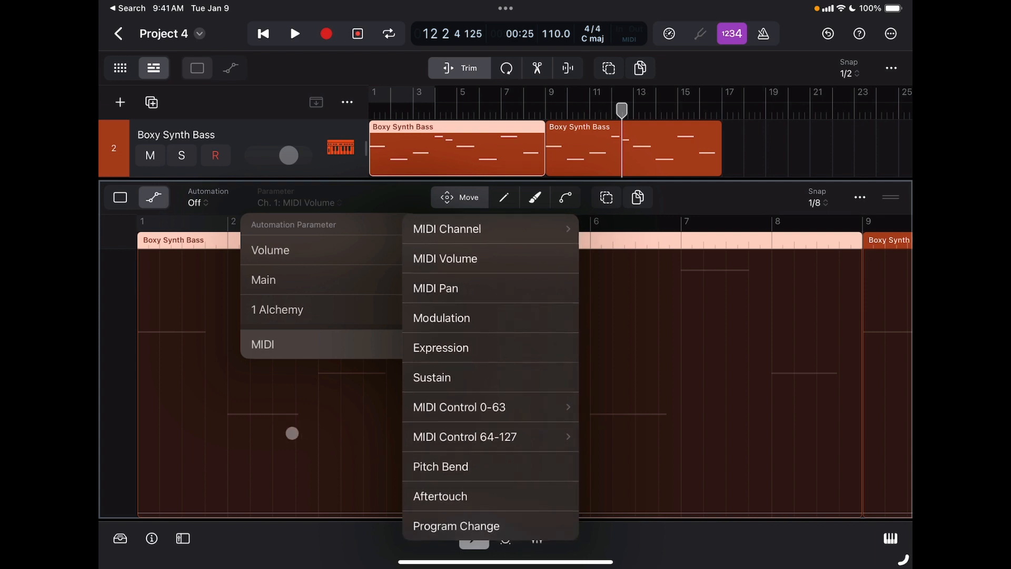
click(278, 309)
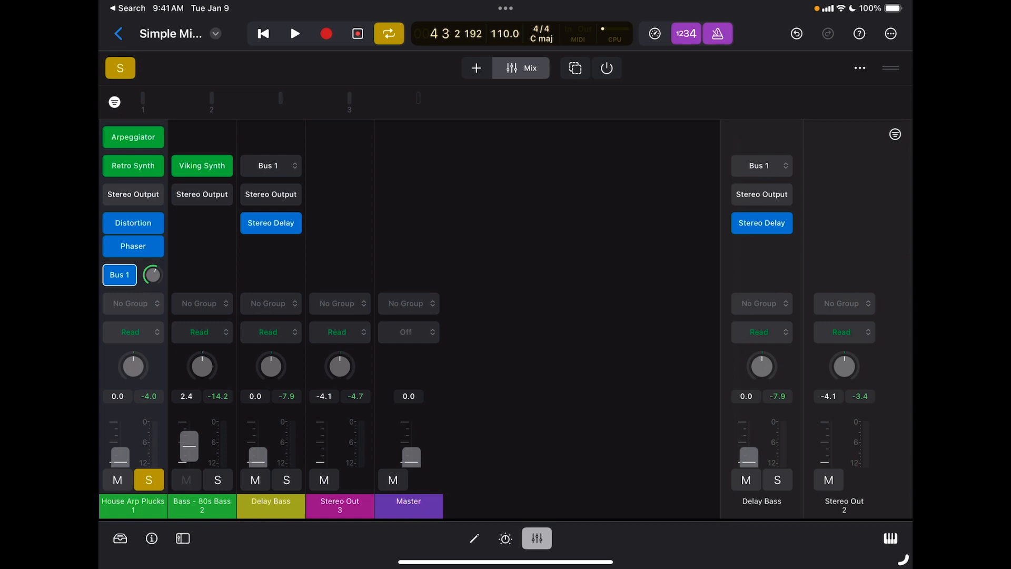
- Switch to the mix project and display its Mixer with all channel strips
click(187, 480)
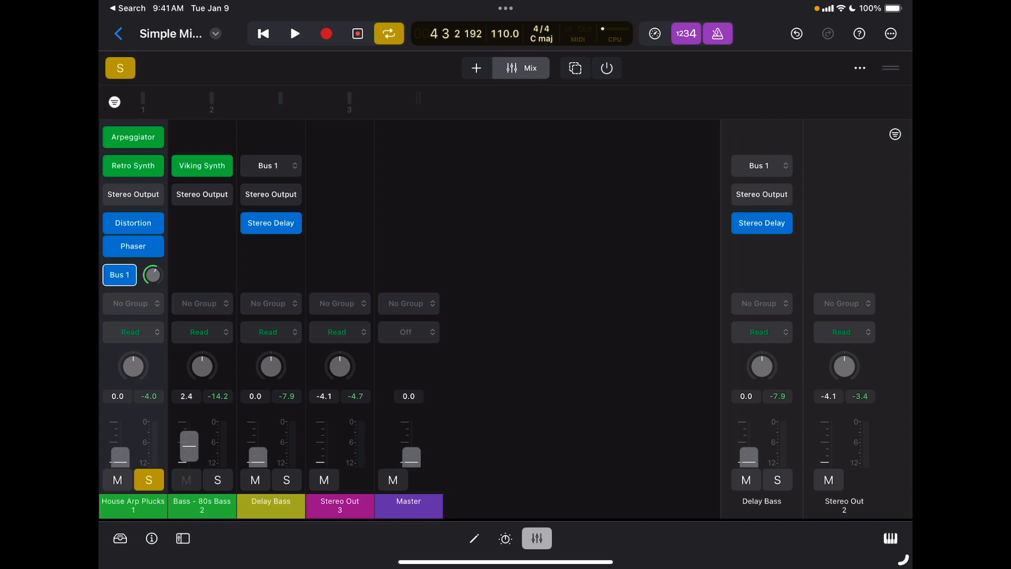
click(186, 480)
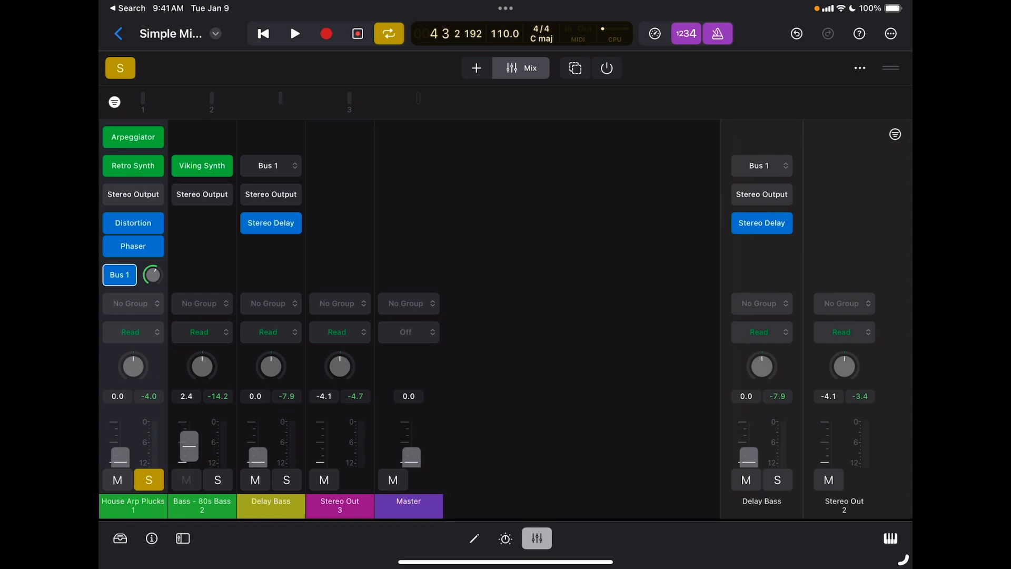
click(185, 480)
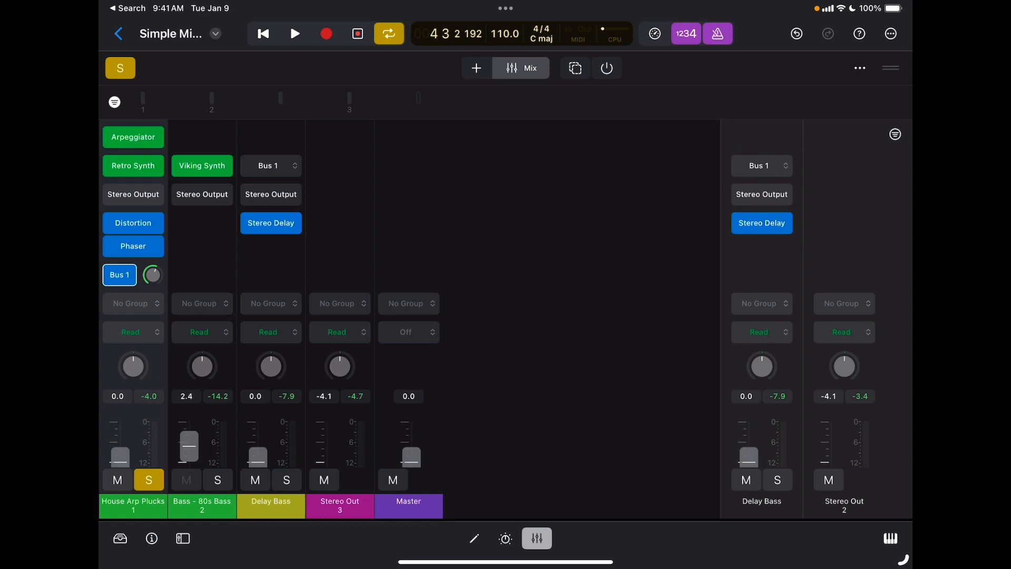
click(187, 480)
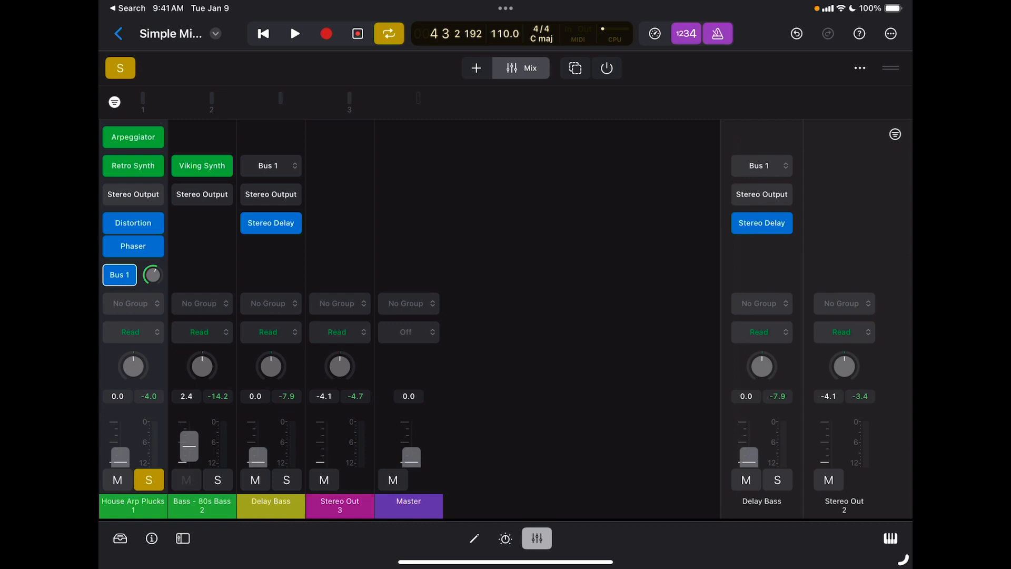
click(187, 481)
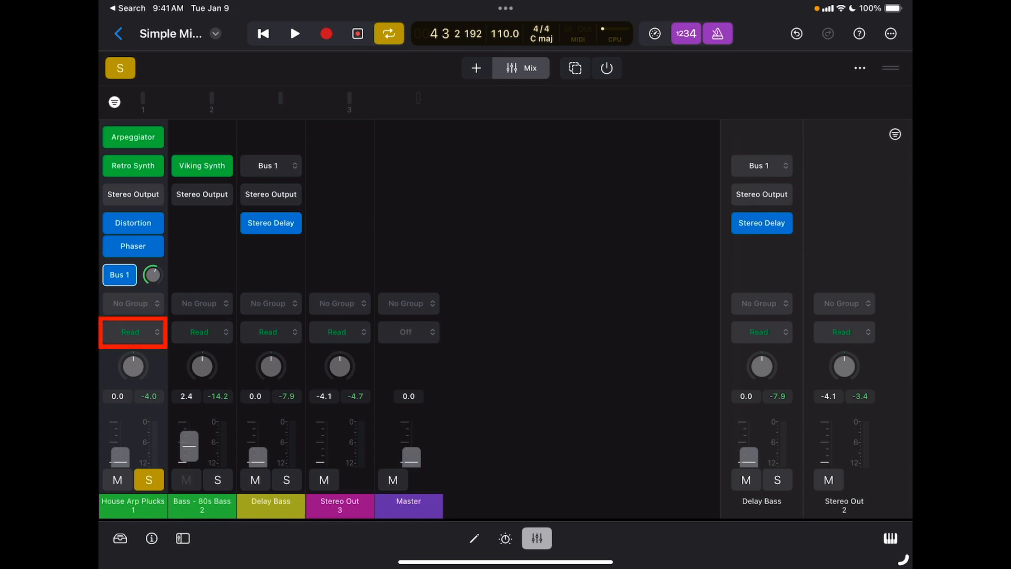
- Set House Arp Plucks' automation mode to Touch, then try Latch
click(130, 332)
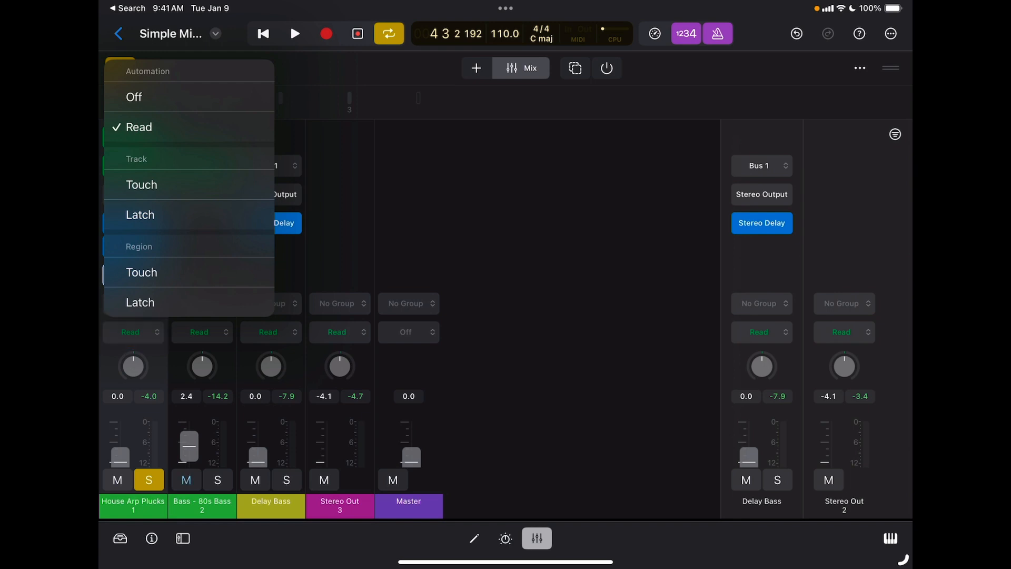
click(141, 184)
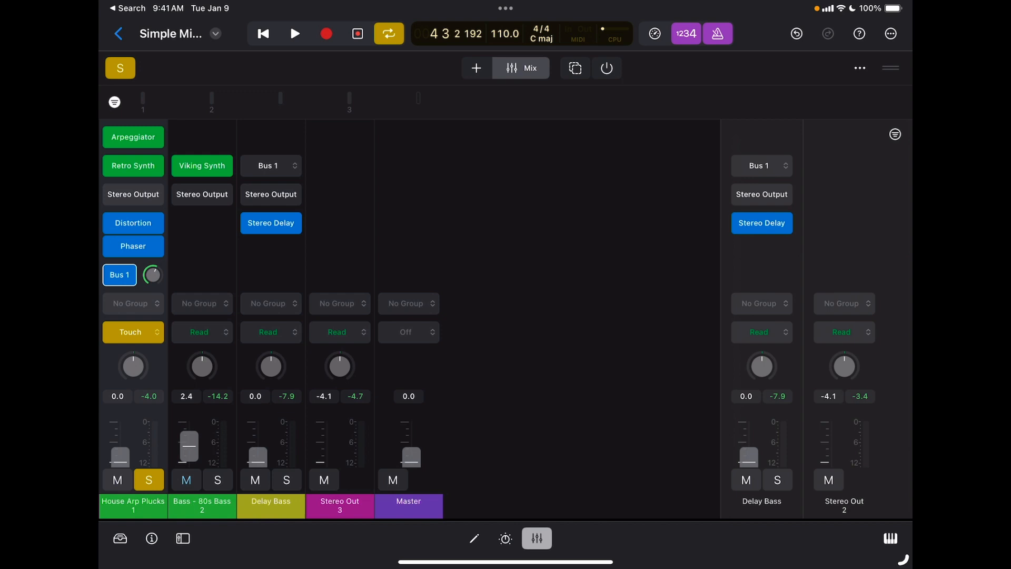
click(130, 332)
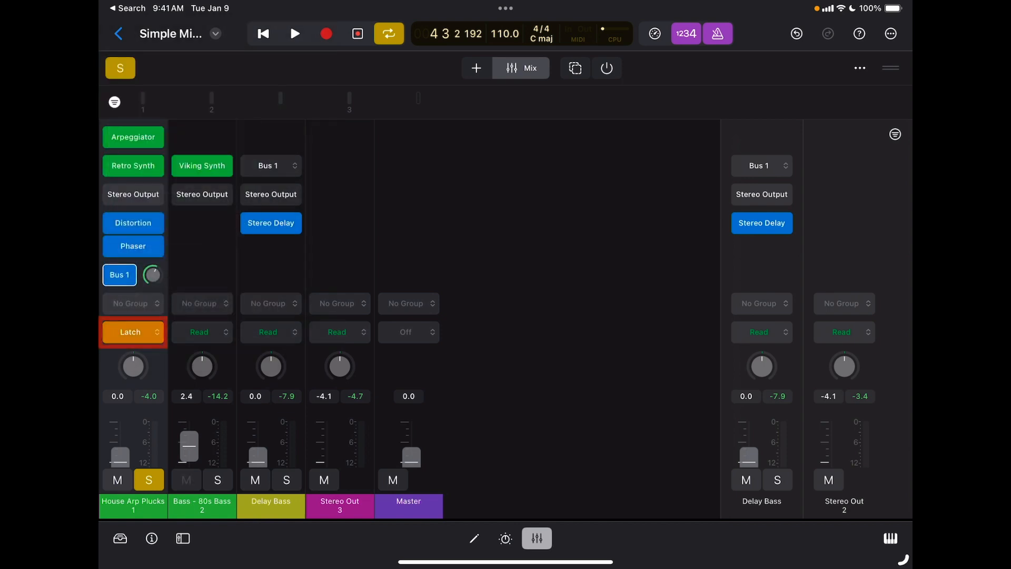
- Return House Arp Plucks' automation mode from Latch back to Touch
click(186, 480)
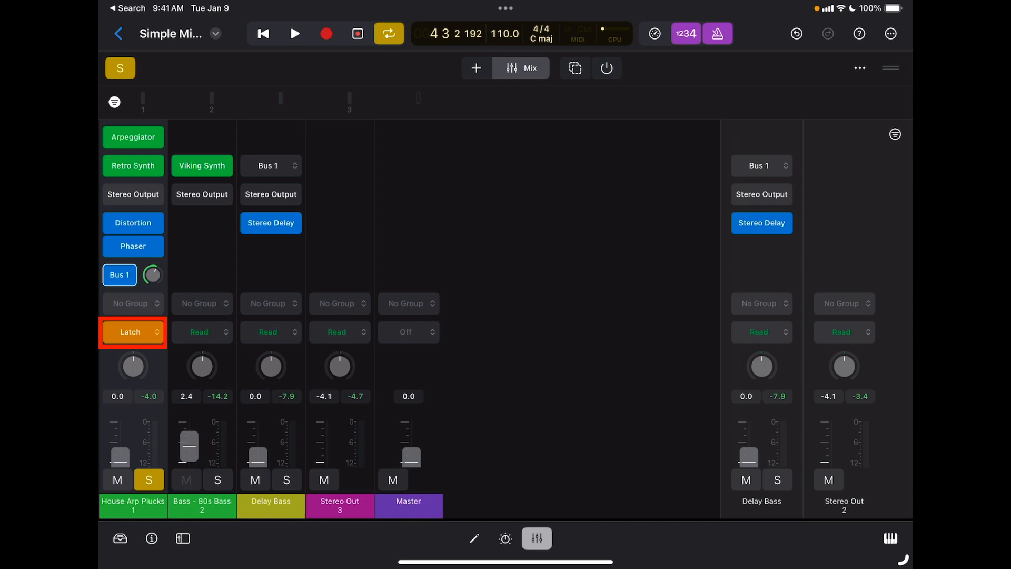
click(185, 480)
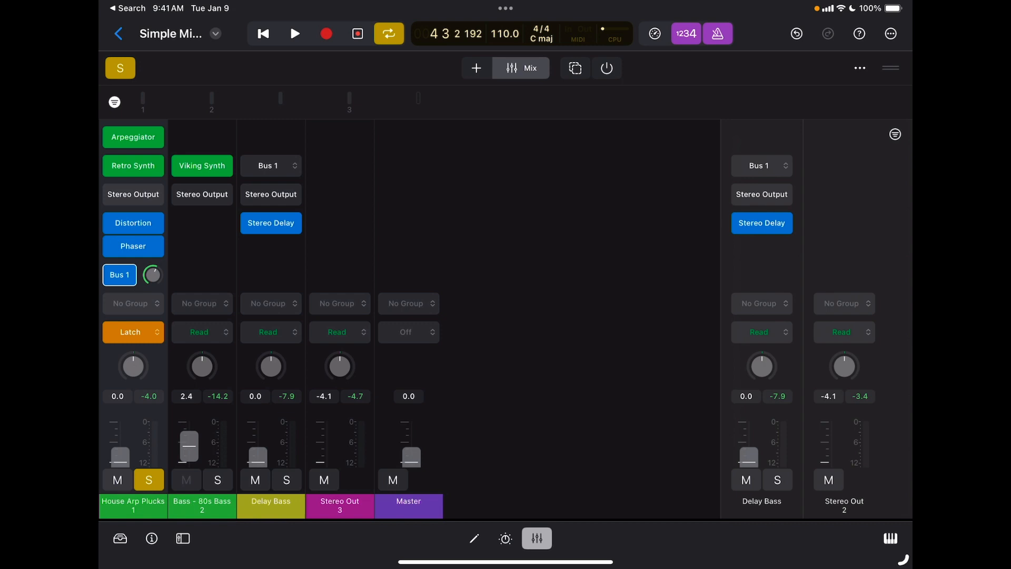
click(186, 480)
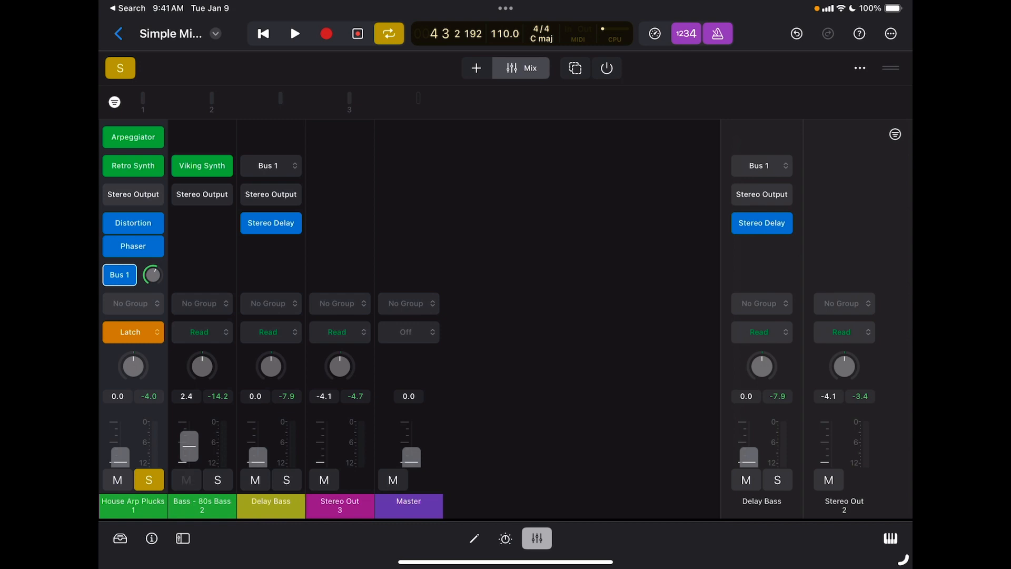
click(129, 332)
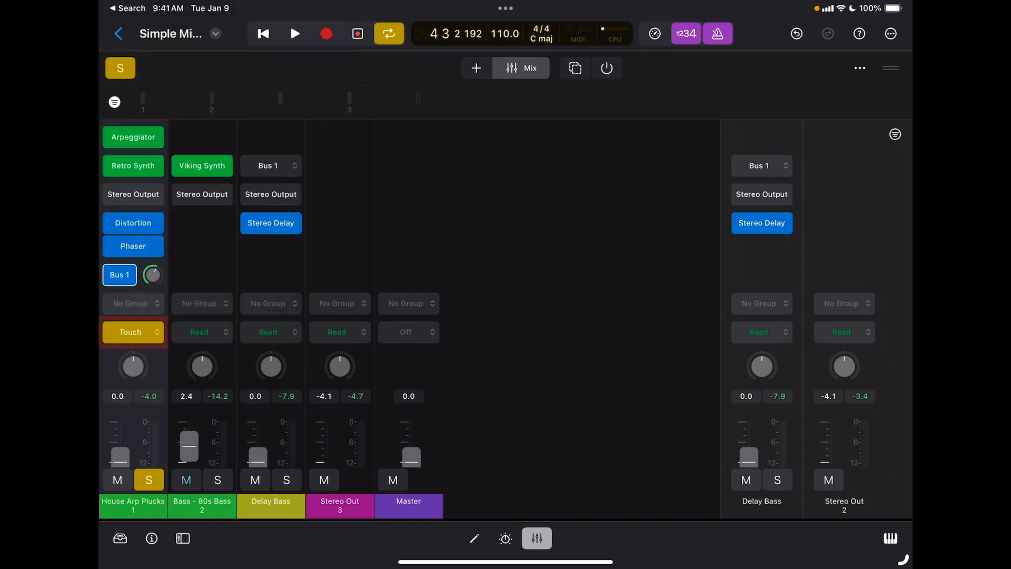
- Solo House Arp Plucks in Touch mode and position the playhead for a volume pass
click(133, 332)
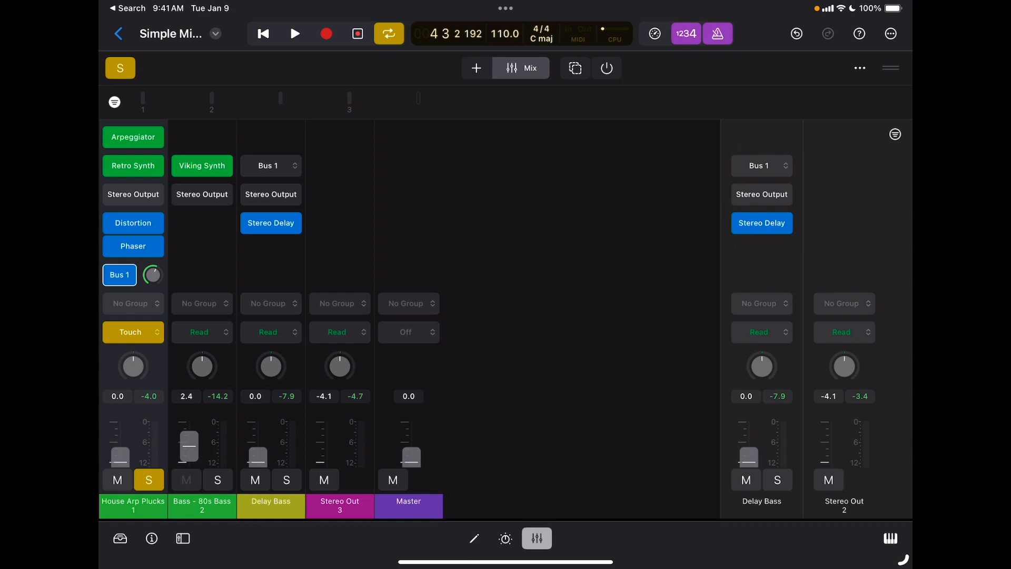
click(187, 480)
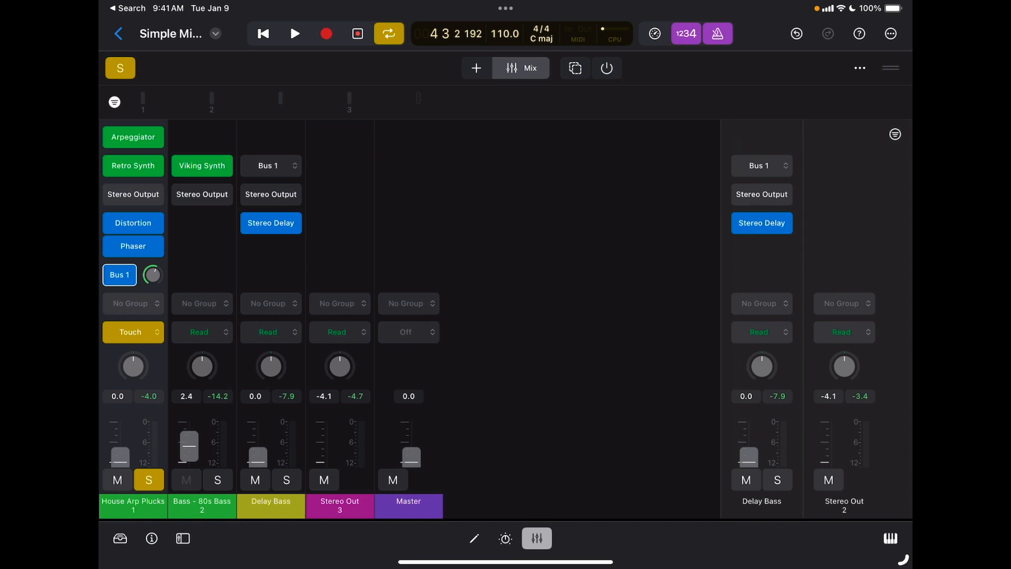
click(186, 480)
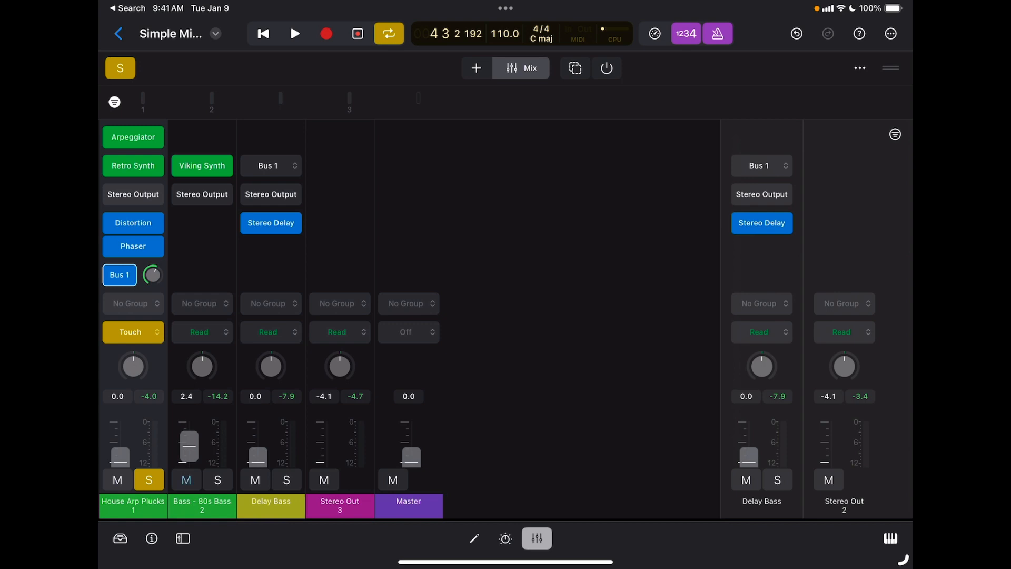
click(263, 34)
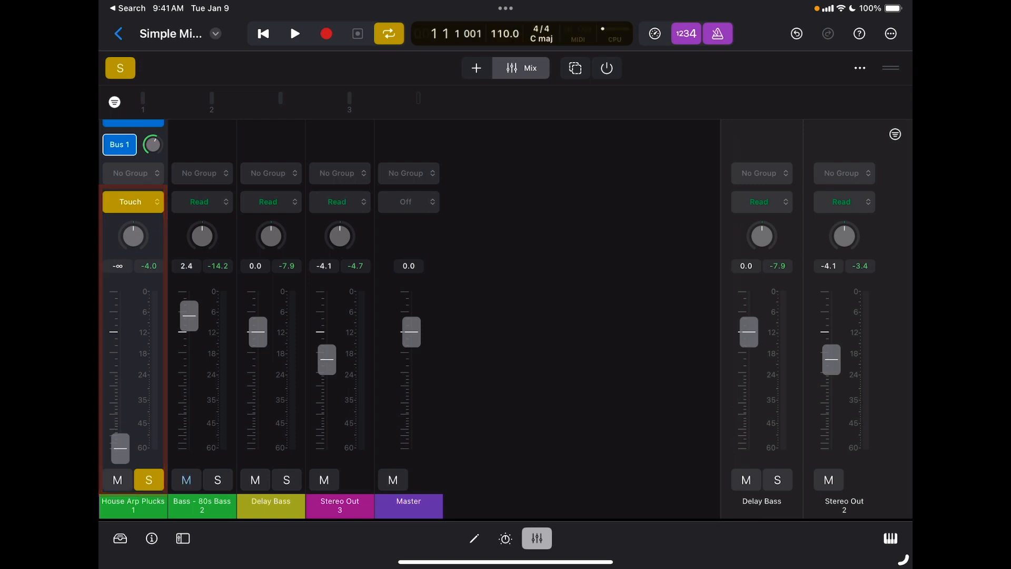
- Start playback and raise House Arp Plucks' volume from silence to about -12.6 dB
click(133, 201)
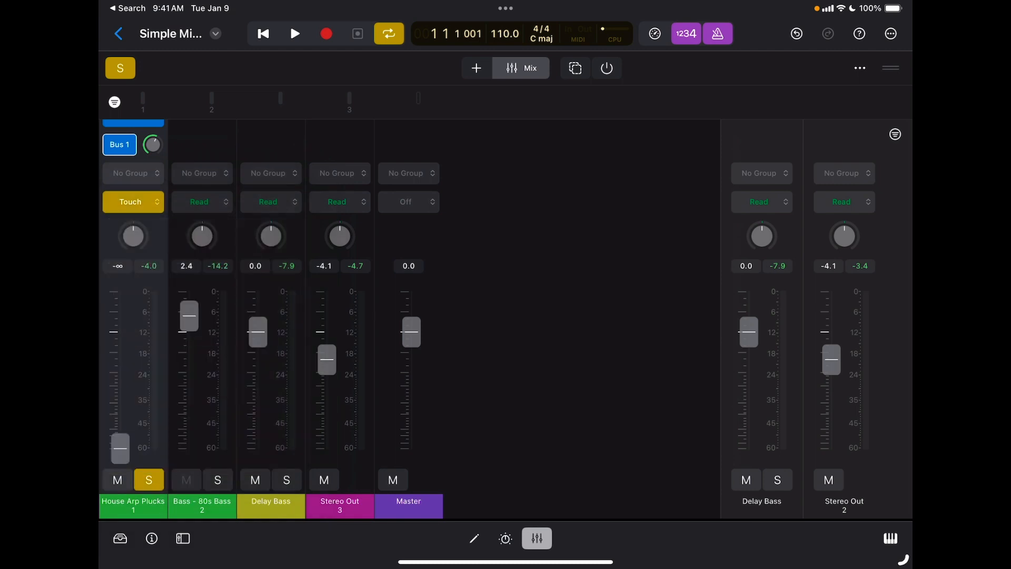
click(185, 480)
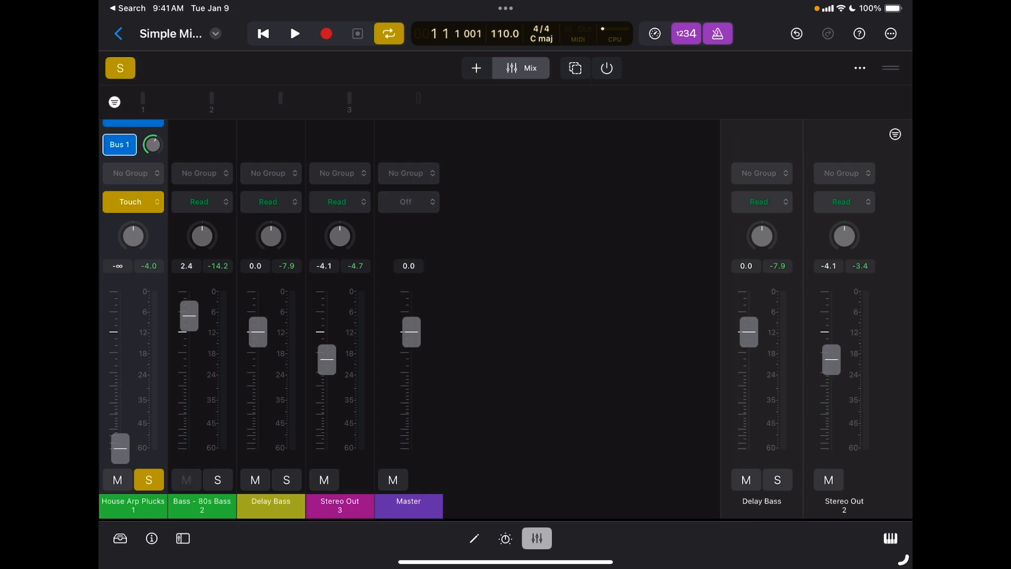
click(185, 480)
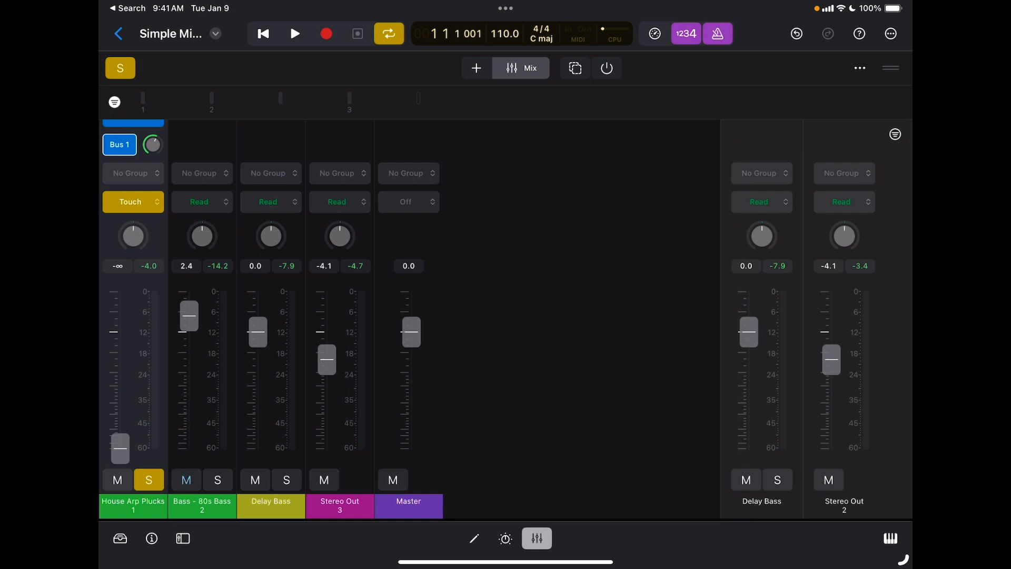
click(295, 34)
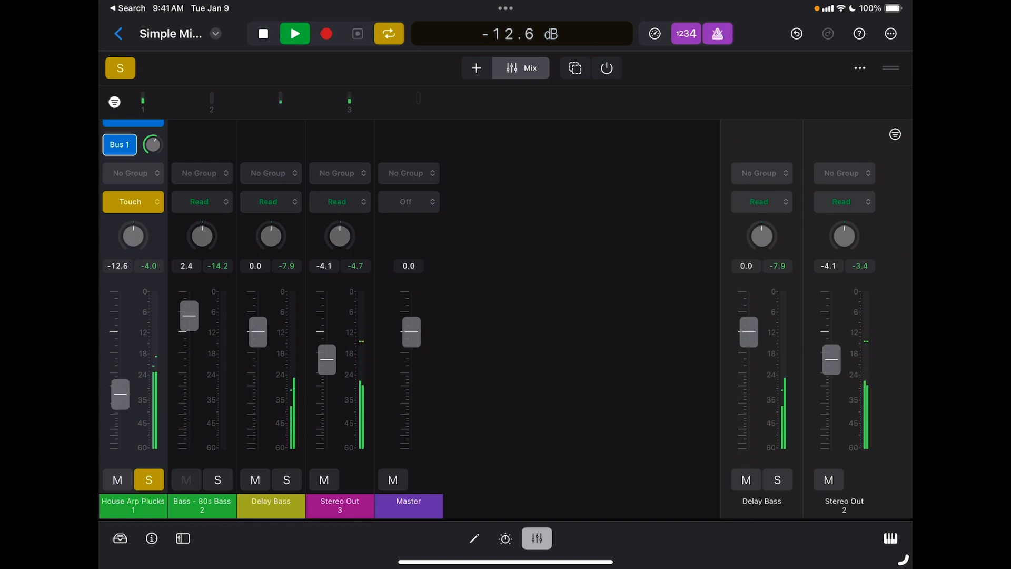
- Ride the House Arp Plucks fader to finish the pass, return to start and set automation to Read
drag(119, 392, 119, 351)
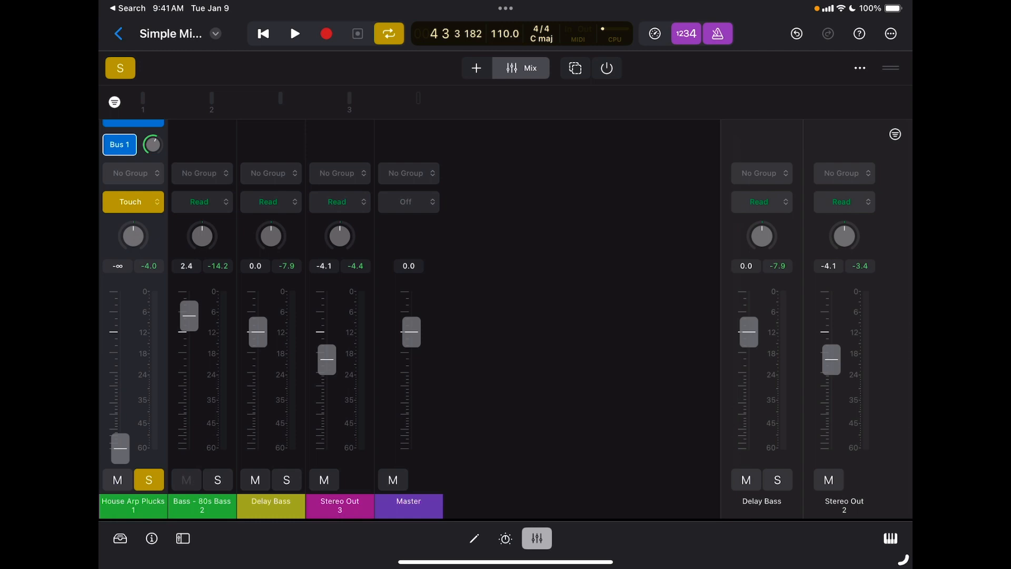
click(185, 480)
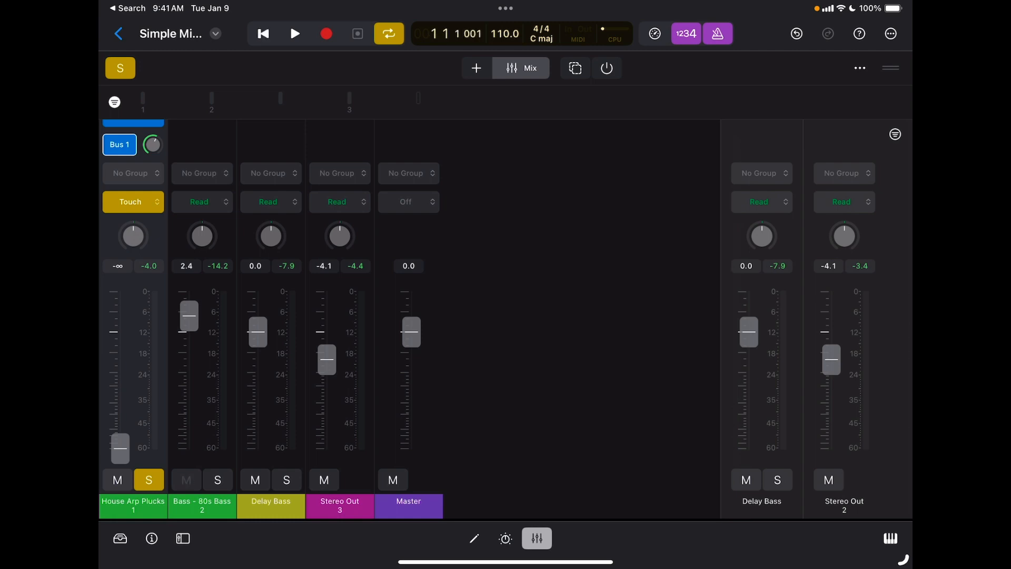
click(130, 202)
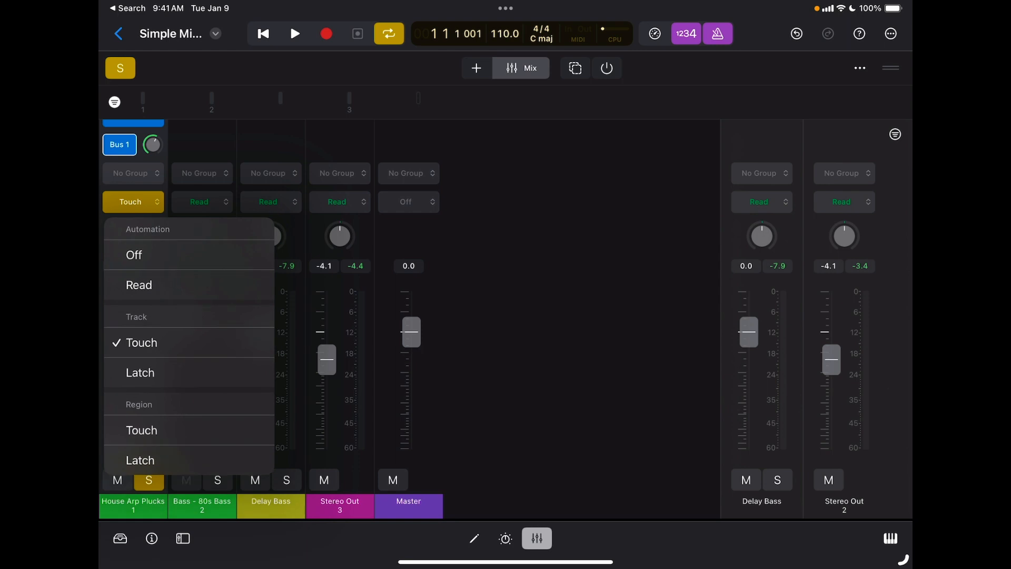
click(139, 284)
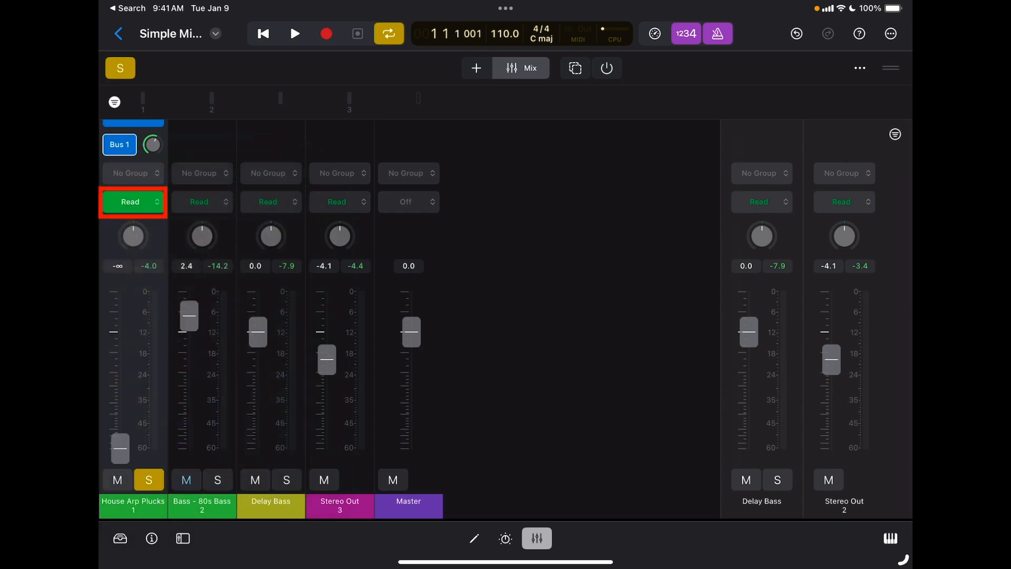
- Play back House Arp Plucks in Read mode so the recorded volume automation moves the fader, then stop
click(185, 480)
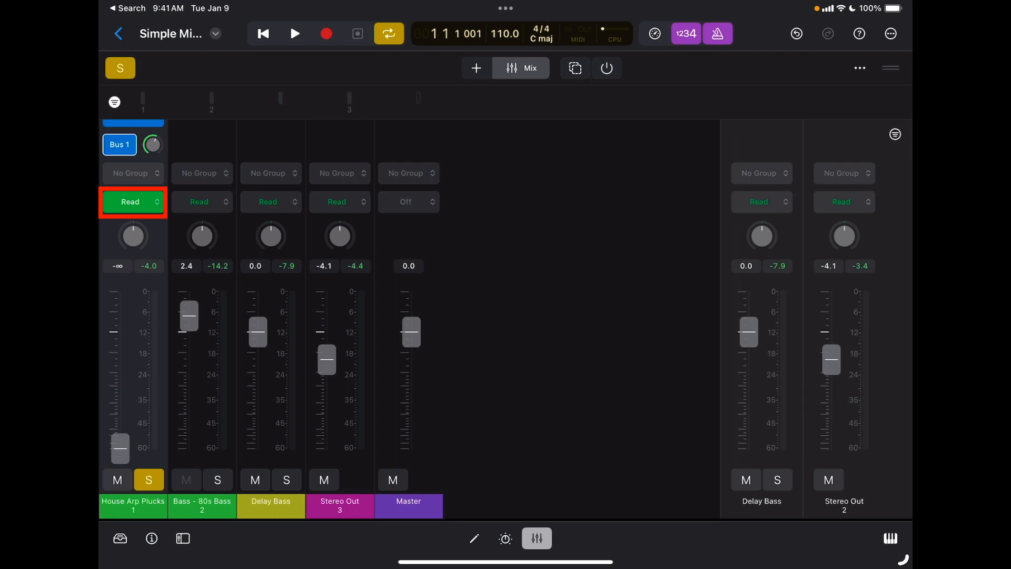
click(294, 33)
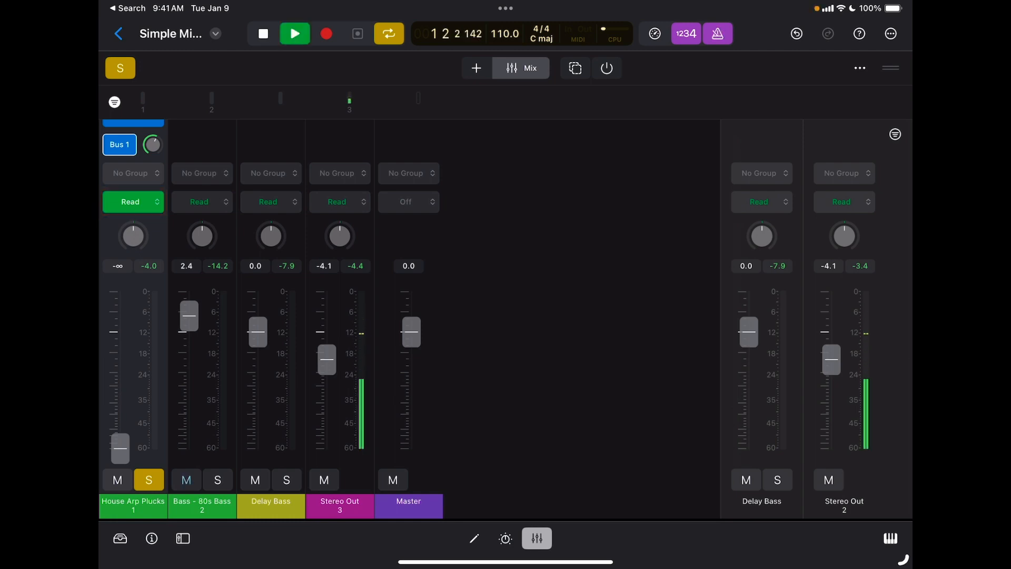
drag(119, 449, 119, 413)
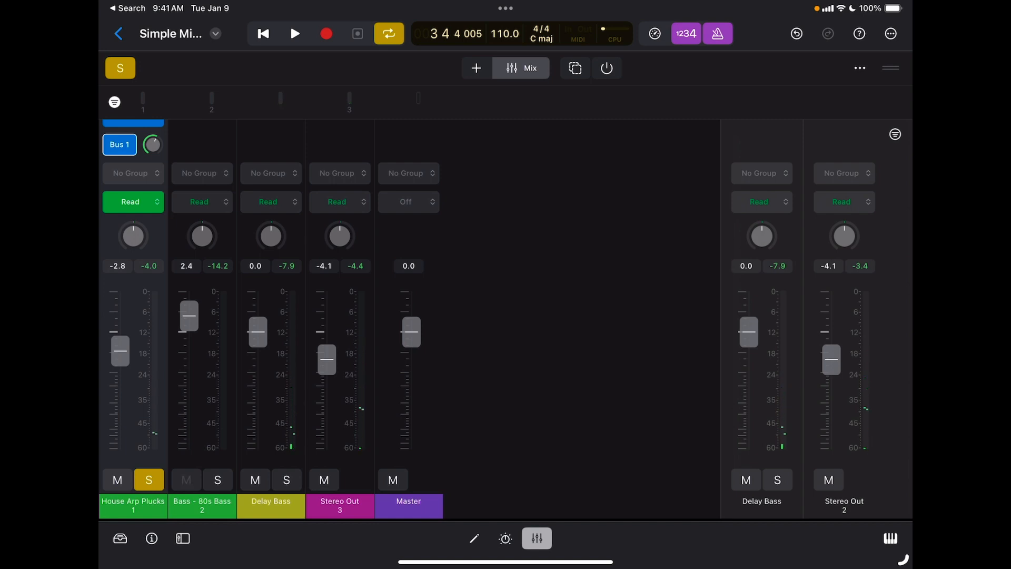
click(186, 480)
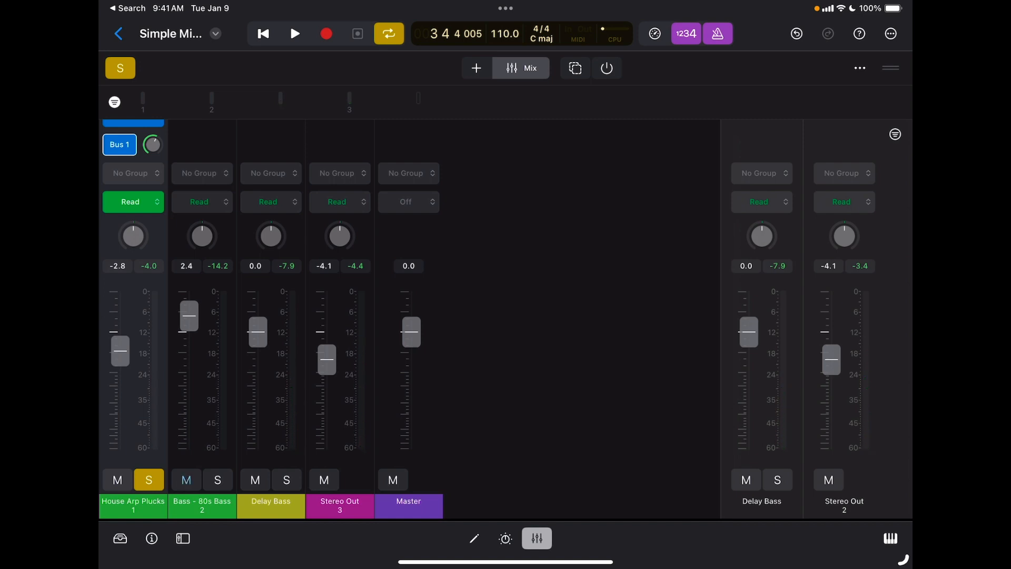
- Set House Arp Plucks to Latch, lower its fader and start playback to record a Latch volume pass
click(130, 201)
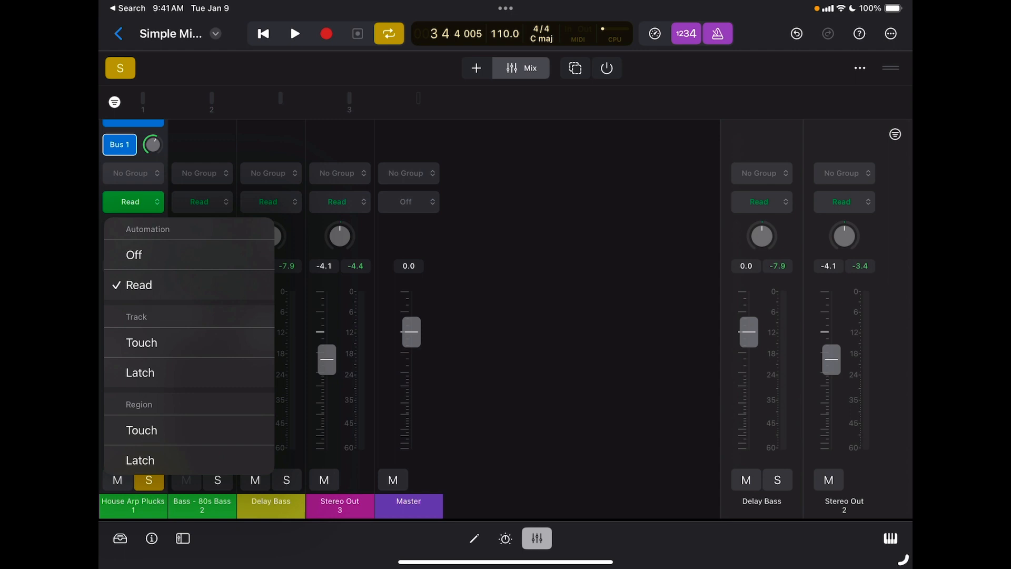
click(140, 372)
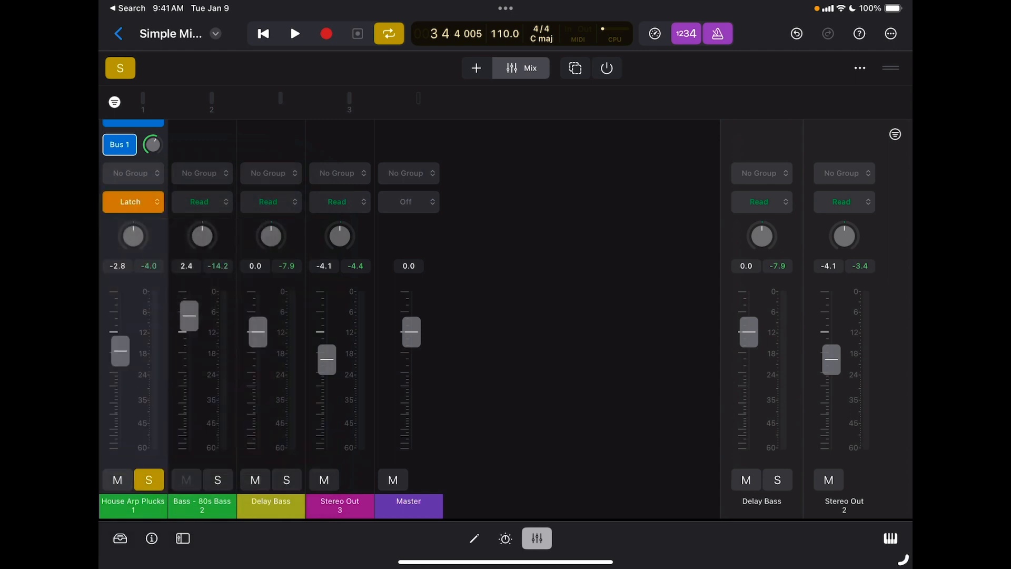
drag(120, 351, 120, 419)
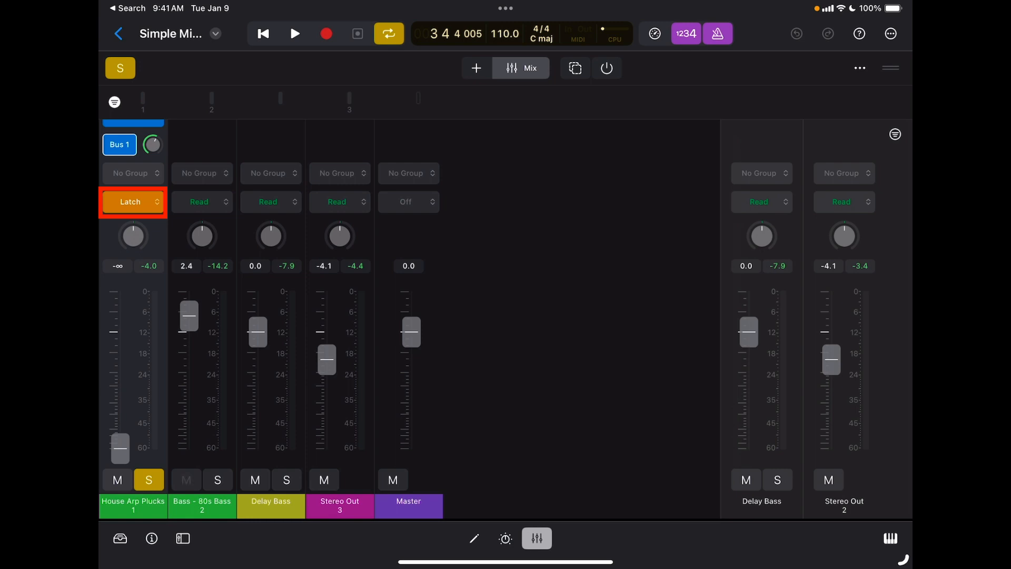
click(295, 34)
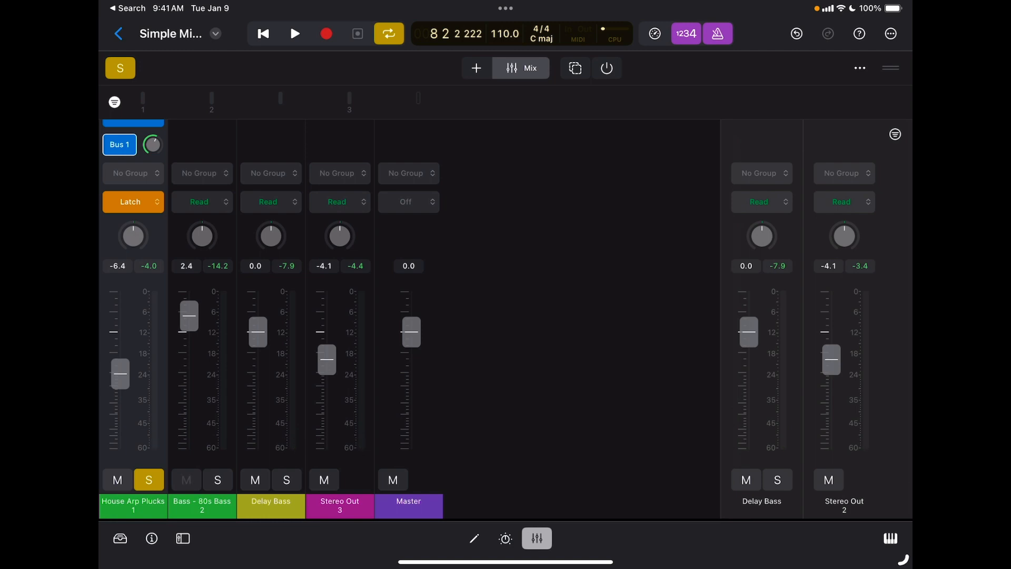
- Stop at the project start and return House Arp Plucks' automation mode to Touch
click(185, 480)
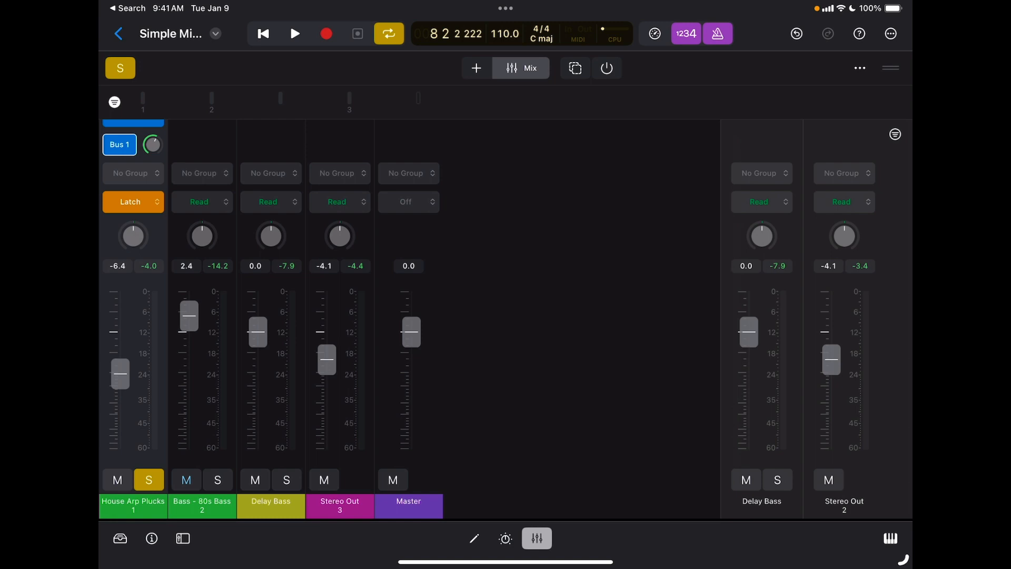
click(132, 201)
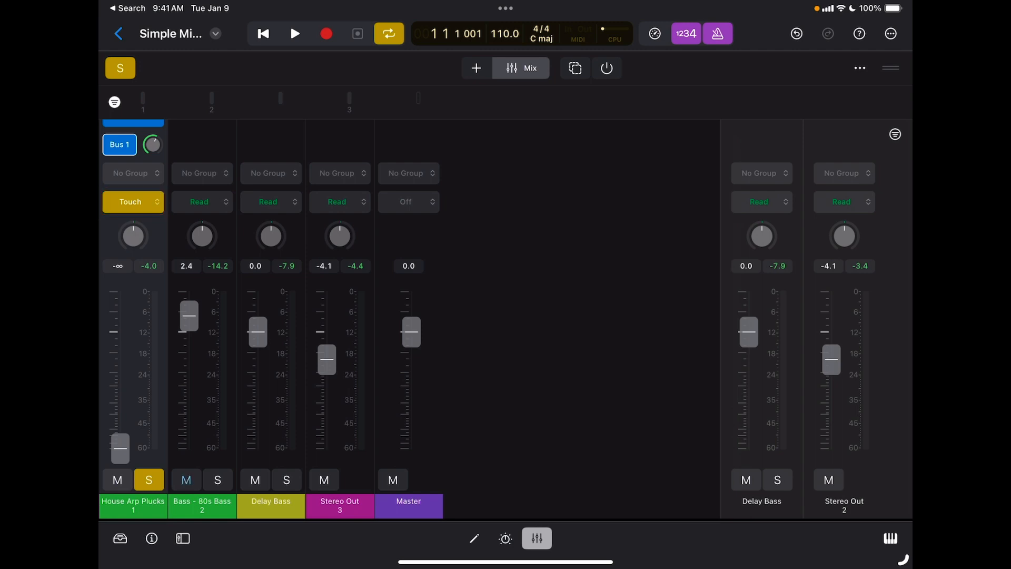
- Play in Touch mode and sweep House Arp Plucks' pan left then right to record pan automation
click(295, 34)
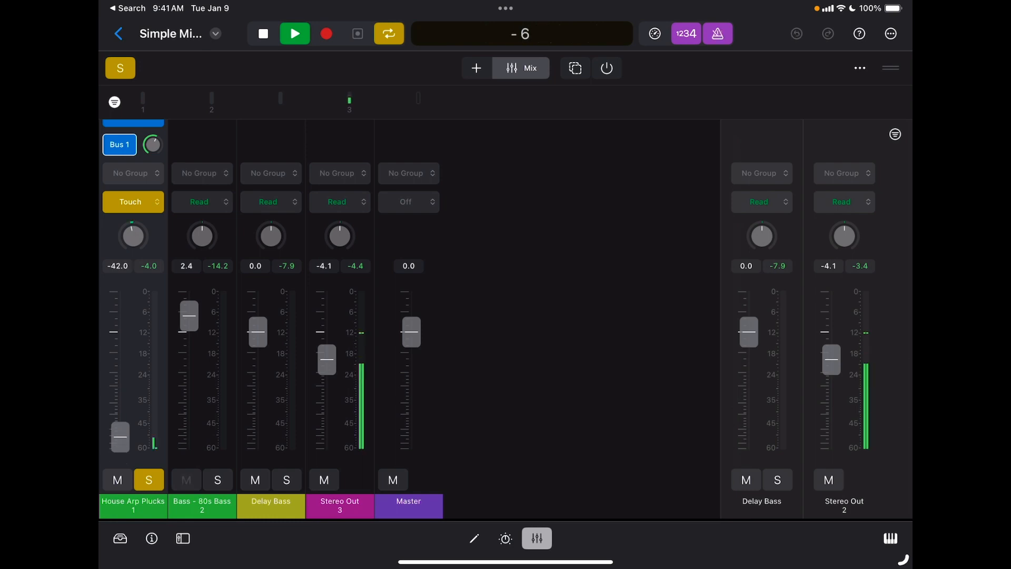
drag(119, 436, 119, 403)
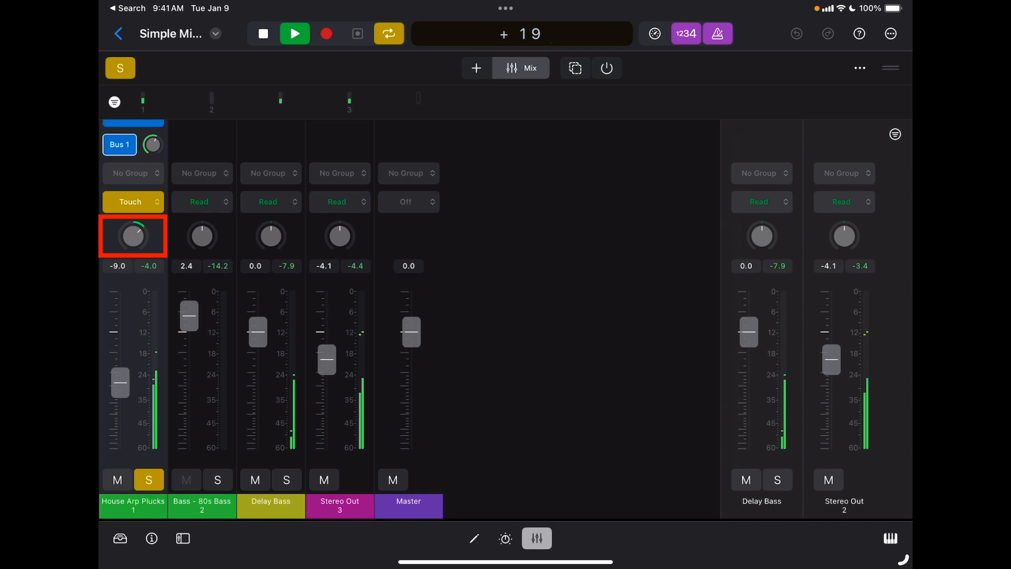
drag(120, 382, 120, 373)
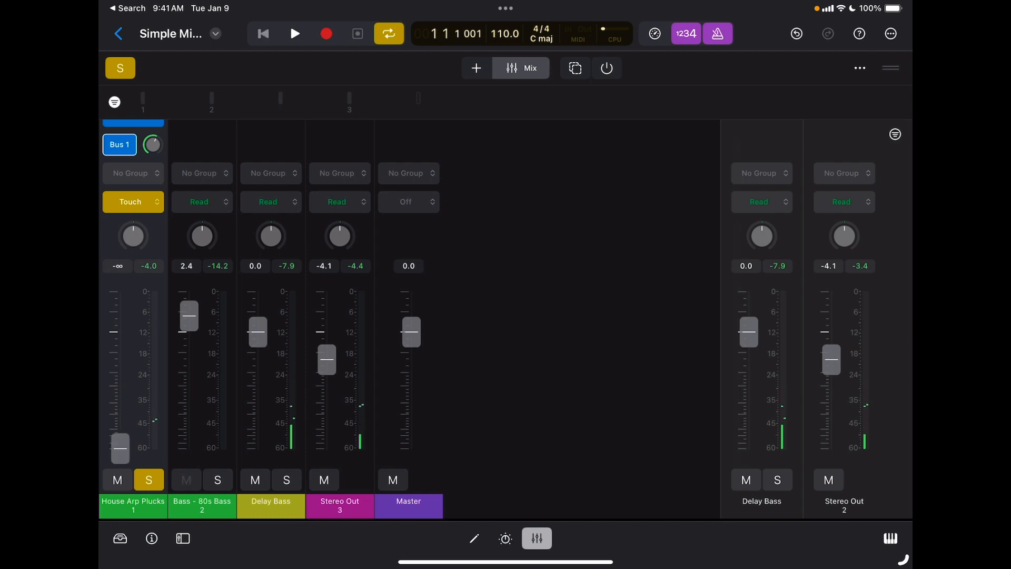
- Set House Arp Plucks to Read and play back the recorded pan and volume automation, stopping at bar 5
click(129, 201)
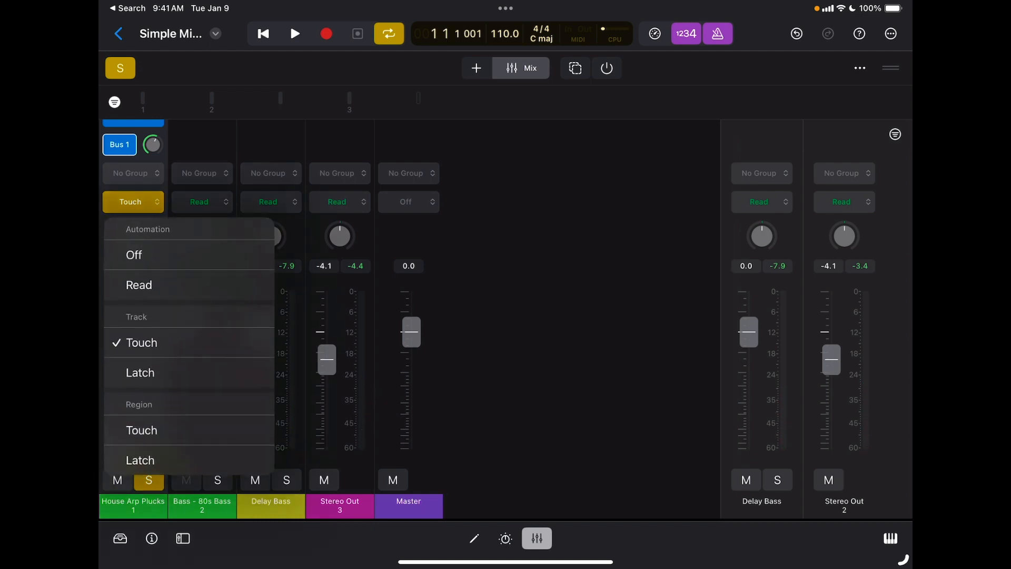
click(139, 284)
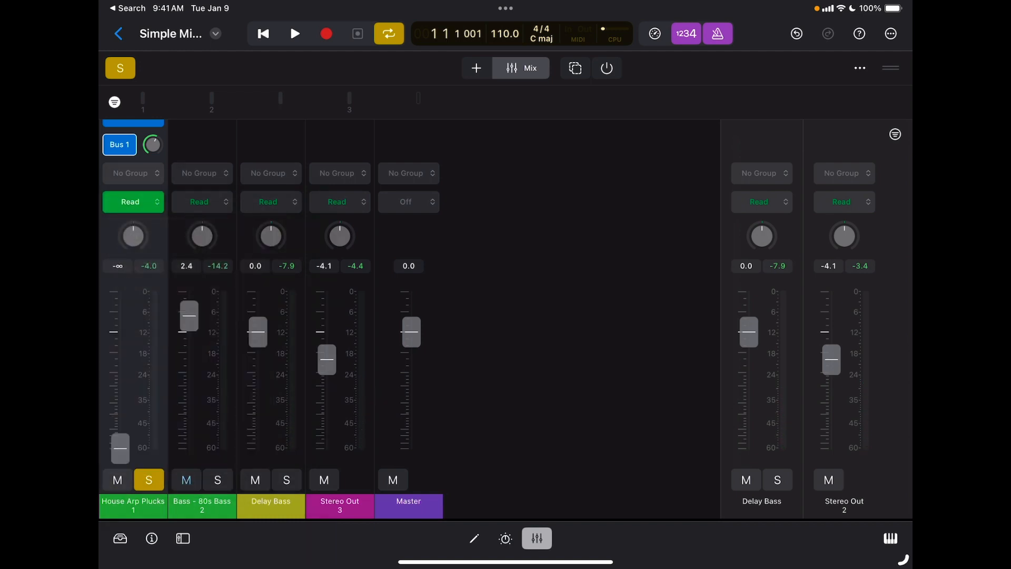
click(295, 34)
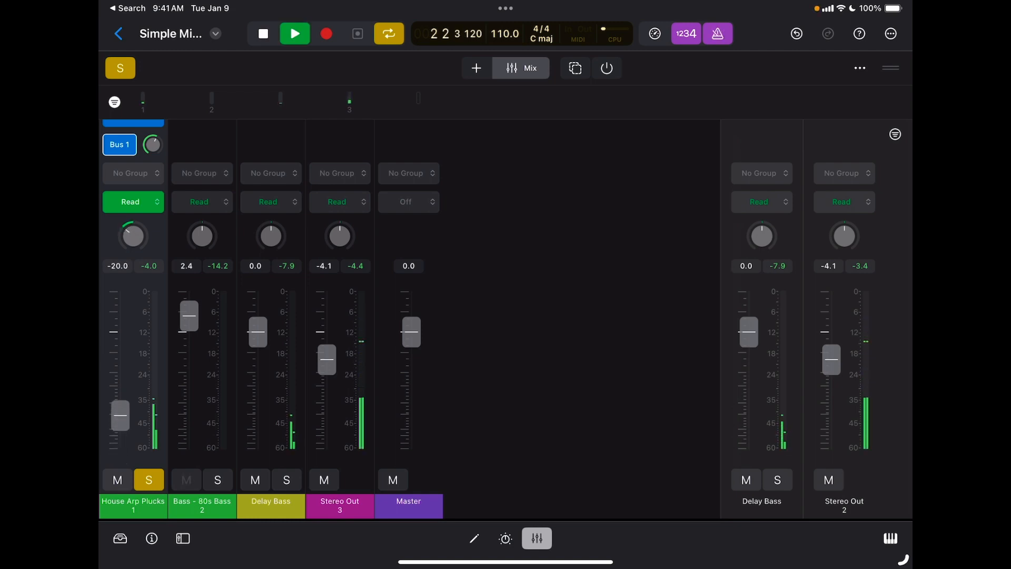
drag(119, 416, 119, 392)
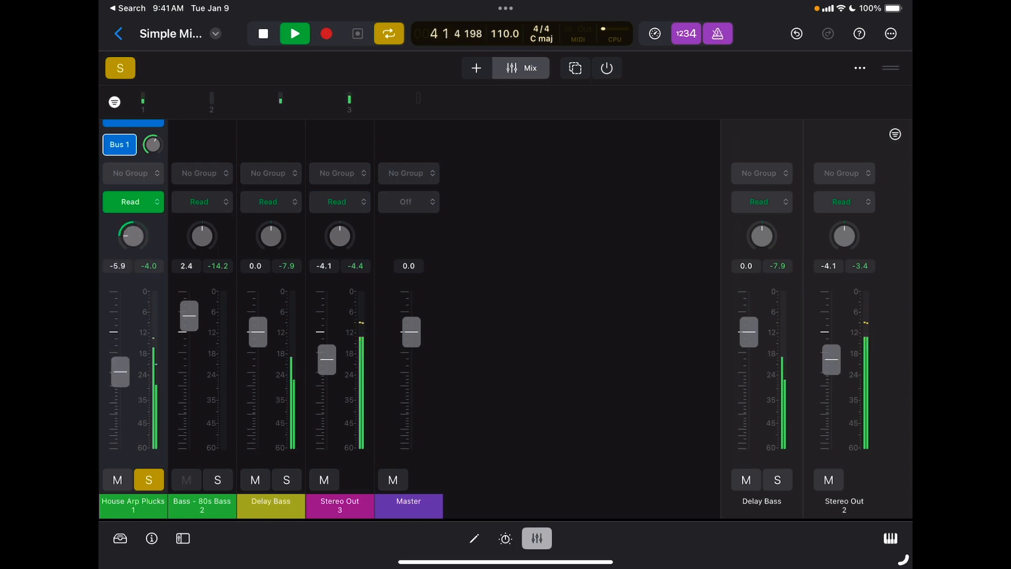
click(295, 33)
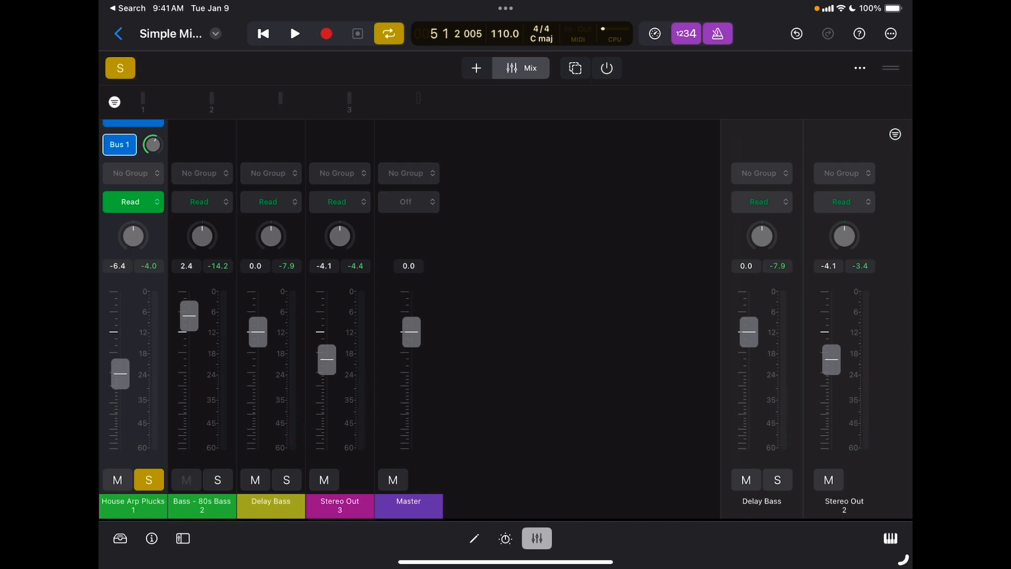
- Scroll the mixer to reveal each channel's plug-in slots
click(186, 480)
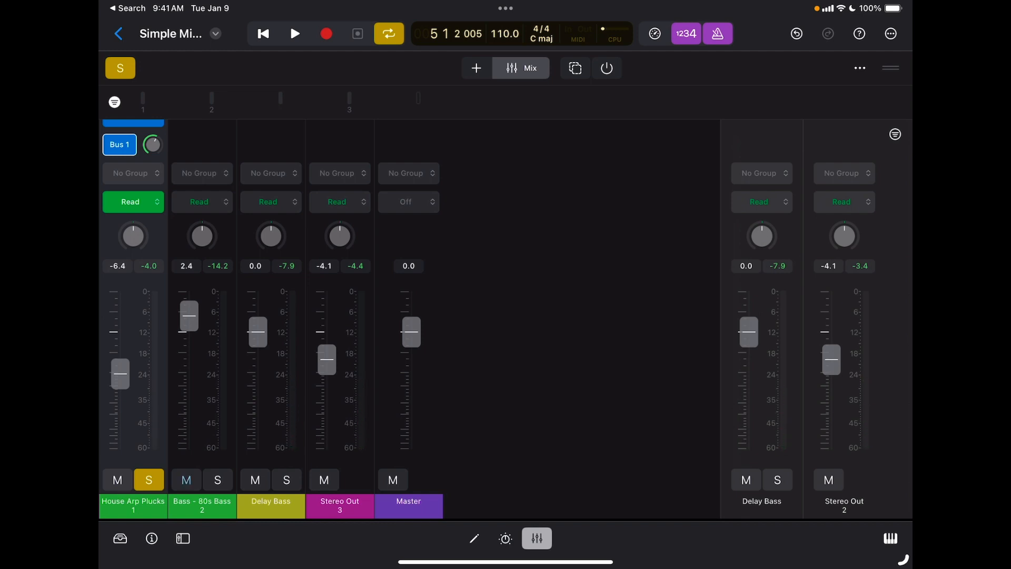
click(185, 480)
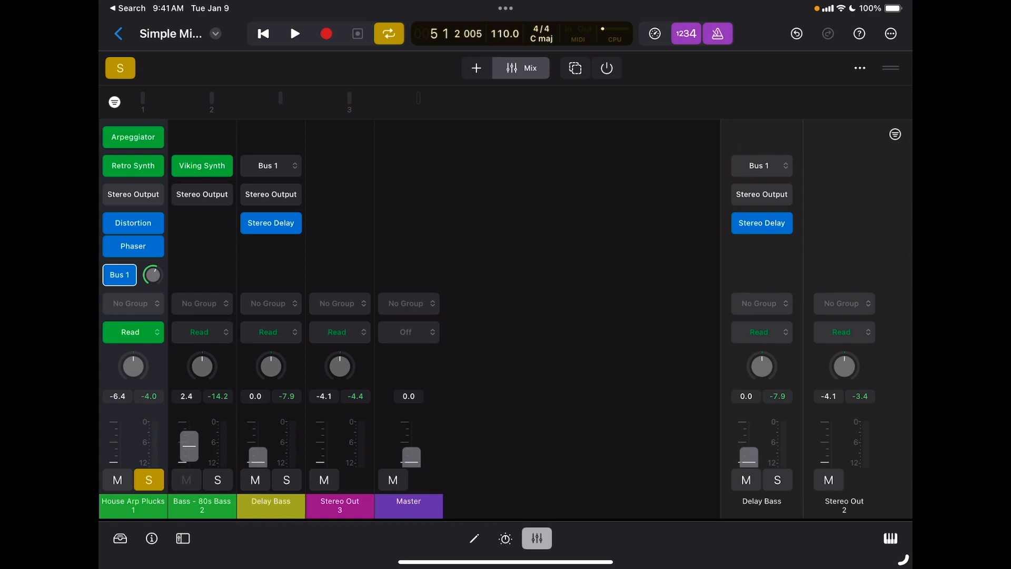
- Open Retro Synth's plug-in controls on House Arp Plucks, set automation to Touch and scroll to the Filter section
click(187, 480)
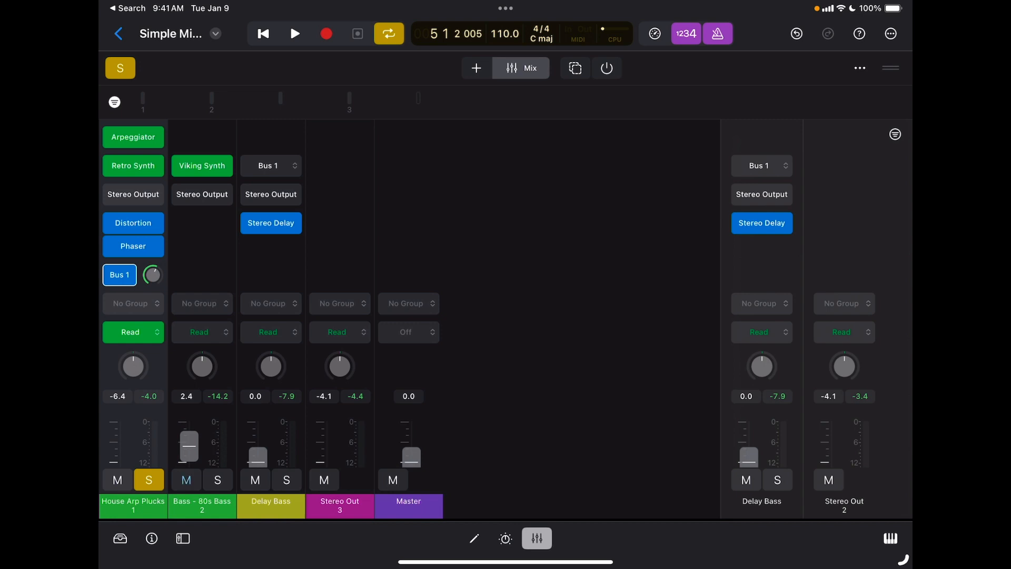
click(133, 165)
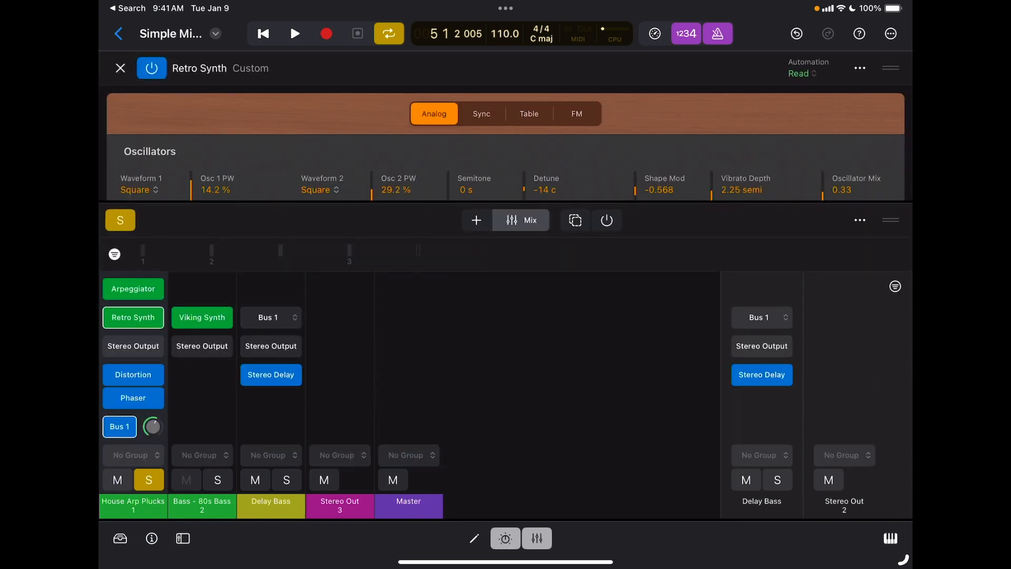
scroll(down, 3)
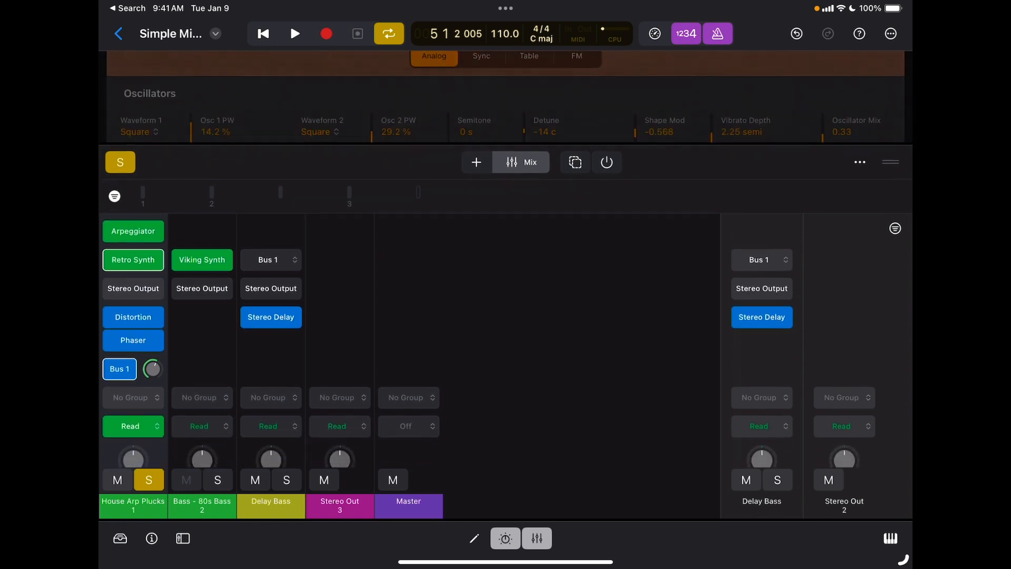
click(129, 426)
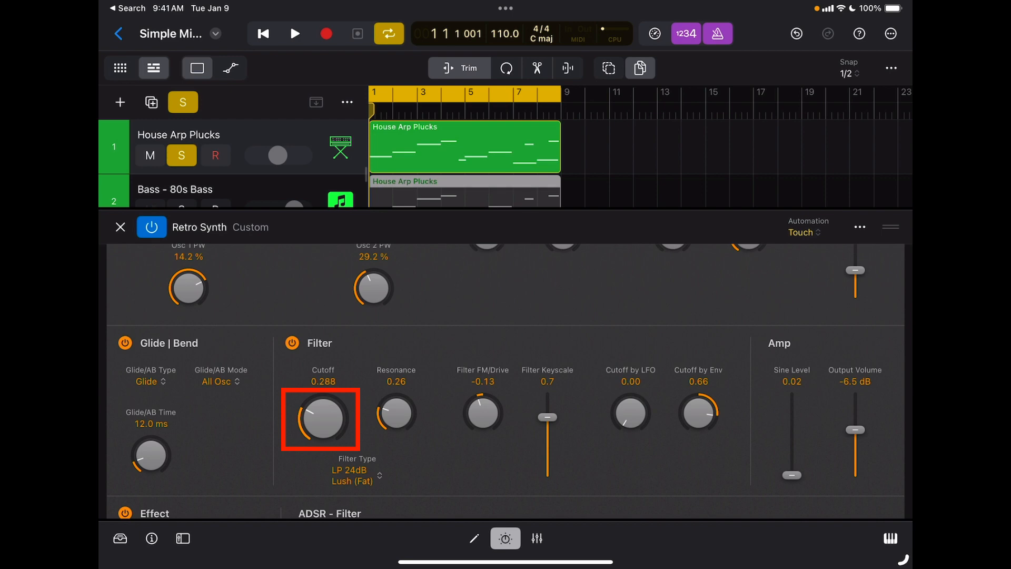
- Play the region and sweep Retro Synth's filter cutoff up and down to record a Touch pass
click(295, 33)
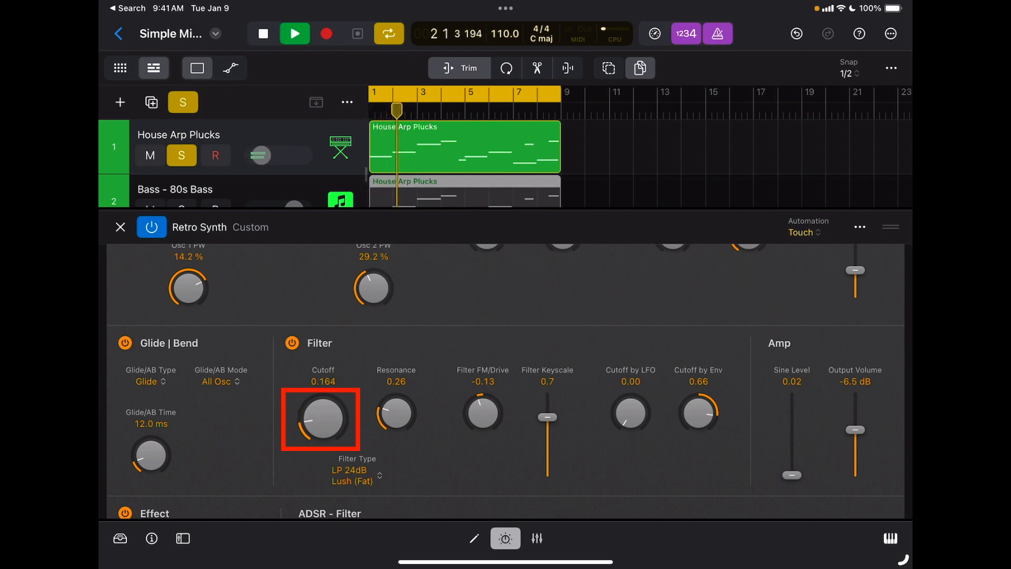
drag(320, 420, 329, 386)
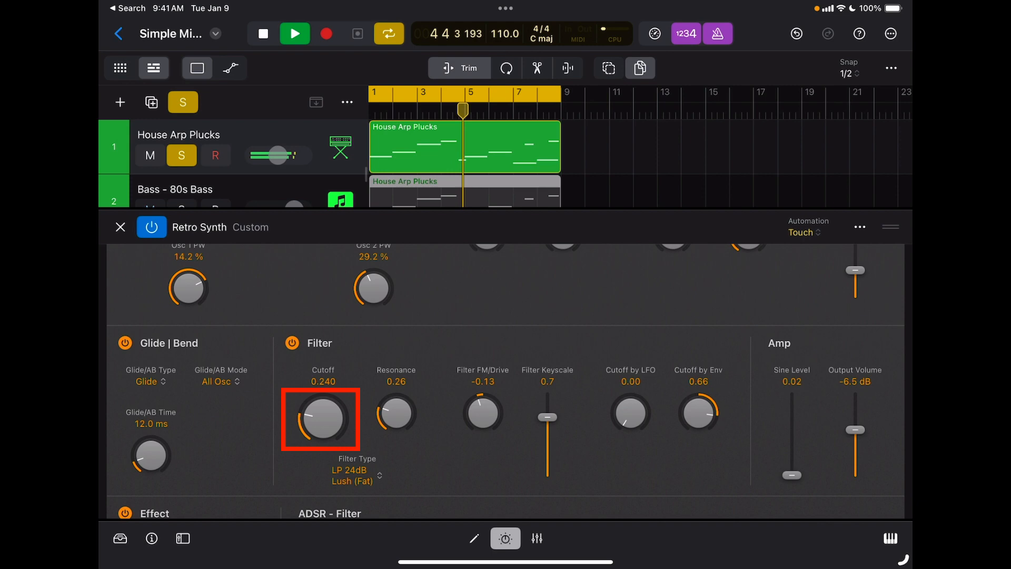
drag(319, 419, 329, 400)
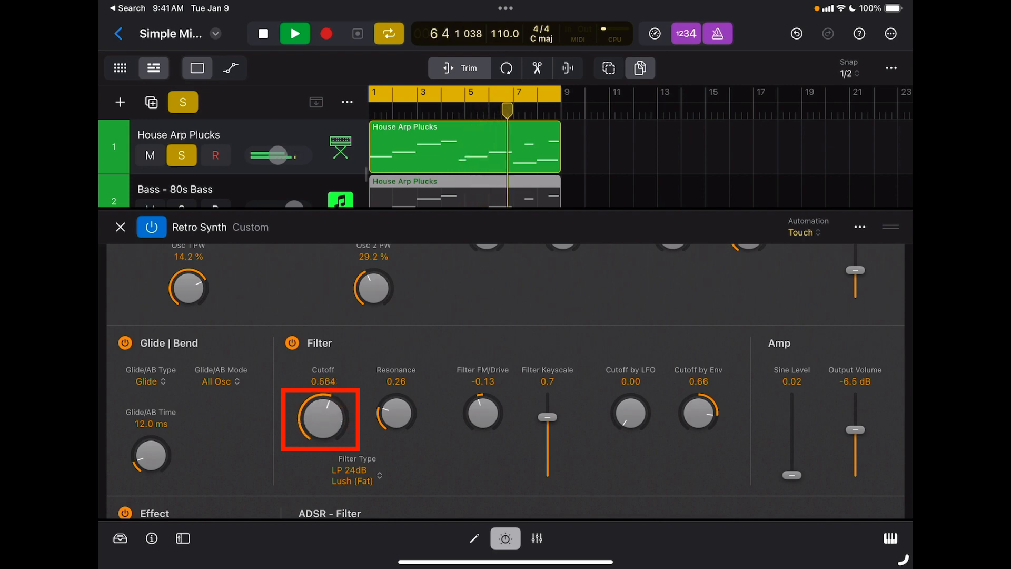
drag(323, 420, 322, 452)
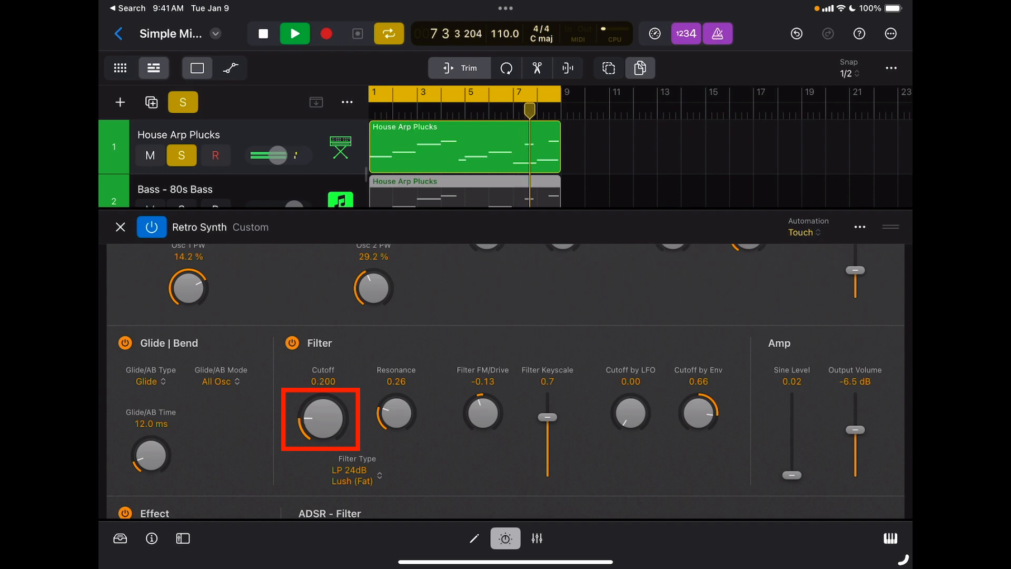
drag(319, 419, 325, 386)
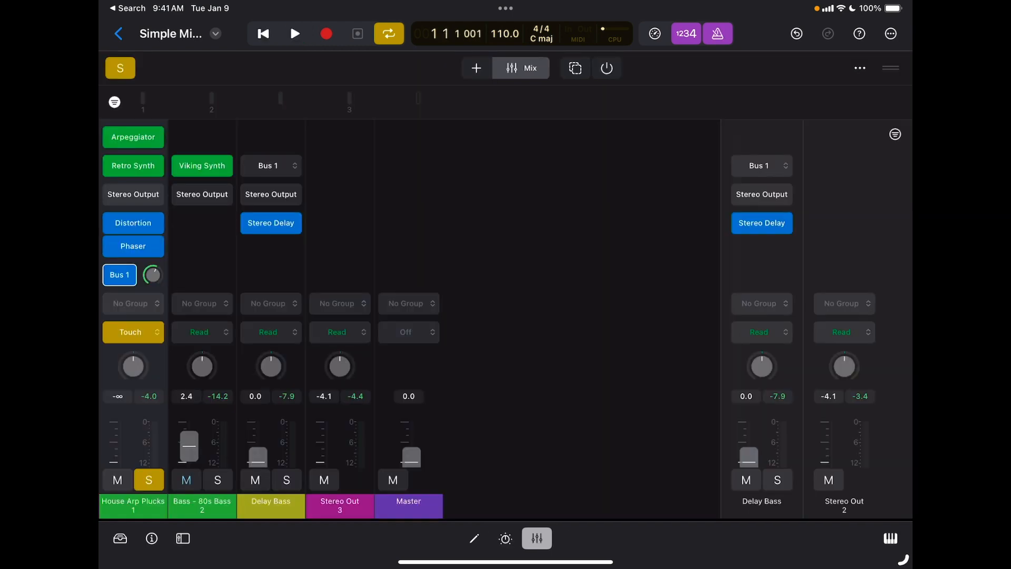
- Reopen Retro Synth and play back in Read mode so the Cutoff knob follows the recorded sweeps
click(129, 331)
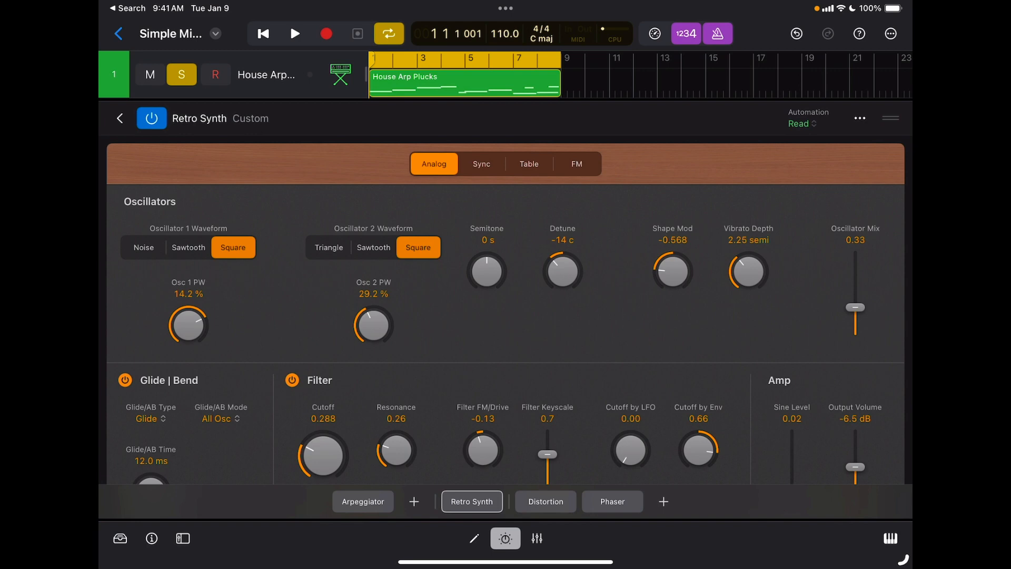
click(295, 33)
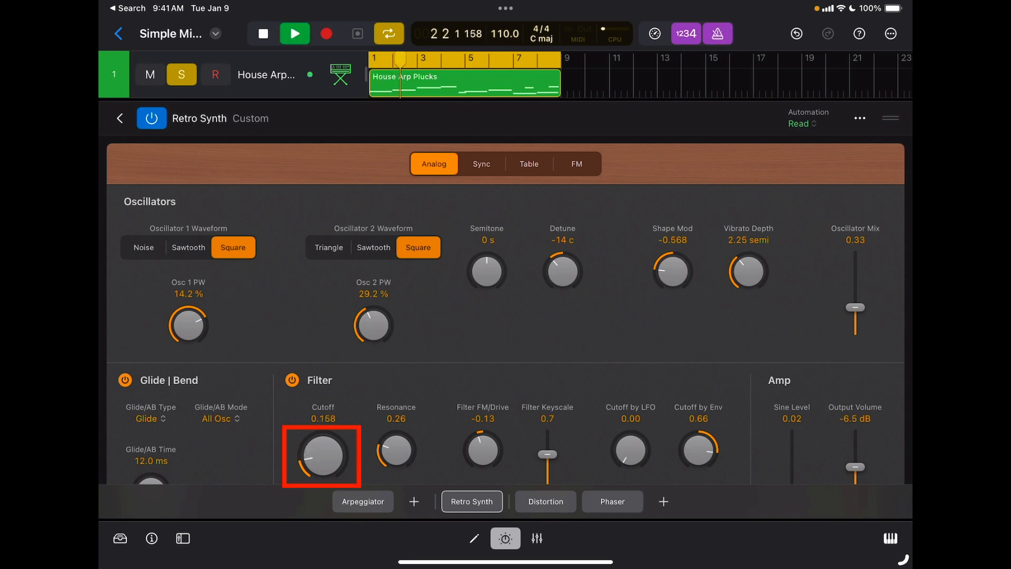
drag(322, 458, 332, 426)
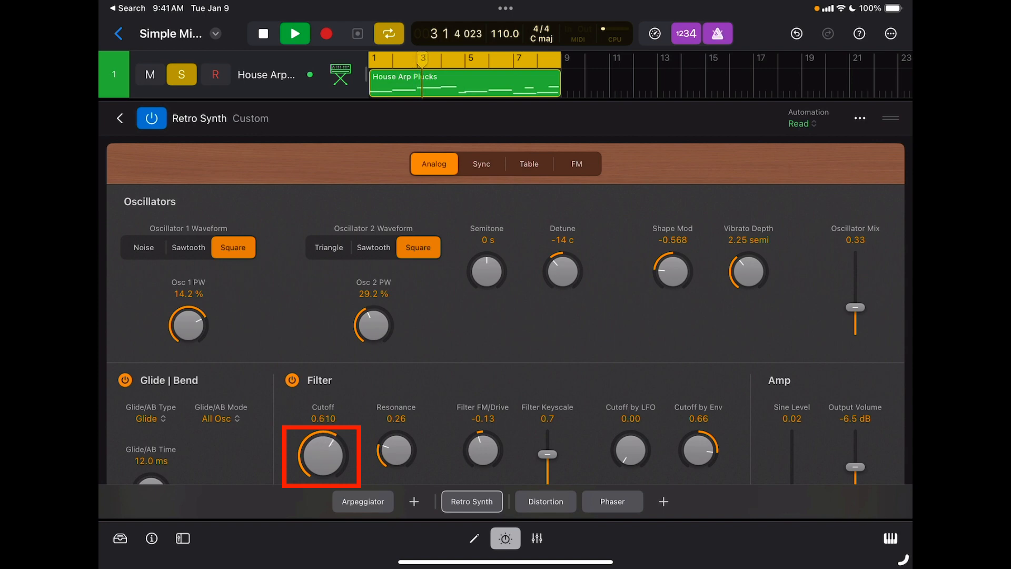
drag(322, 452, 303, 470)
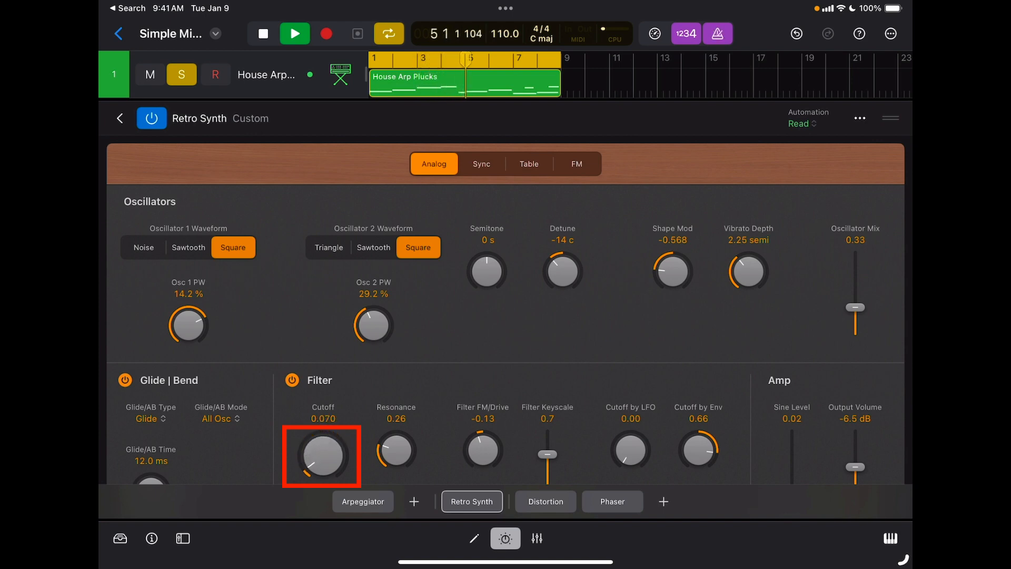
drag(323, 456, 329, 438)
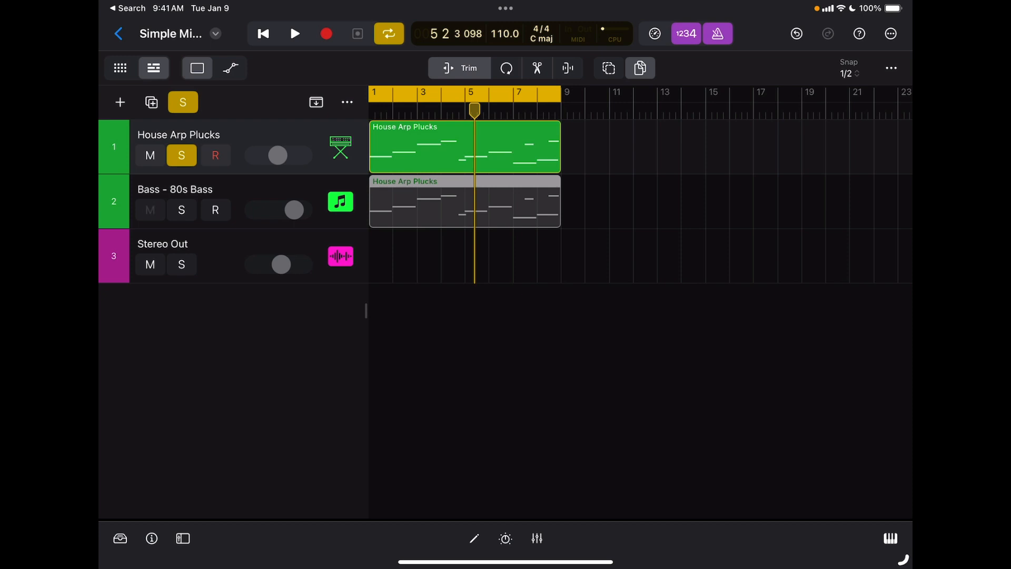
- Show automation lanes on the tracks and reveal House Arp Plucks' cutoff curve with its parameter list
click(149, 210)
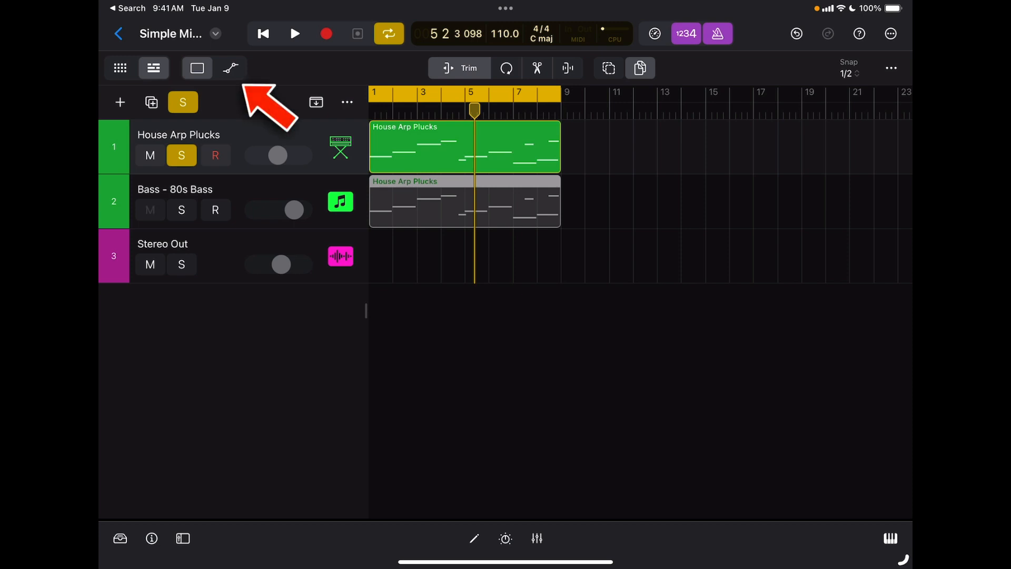
click(230, 68)
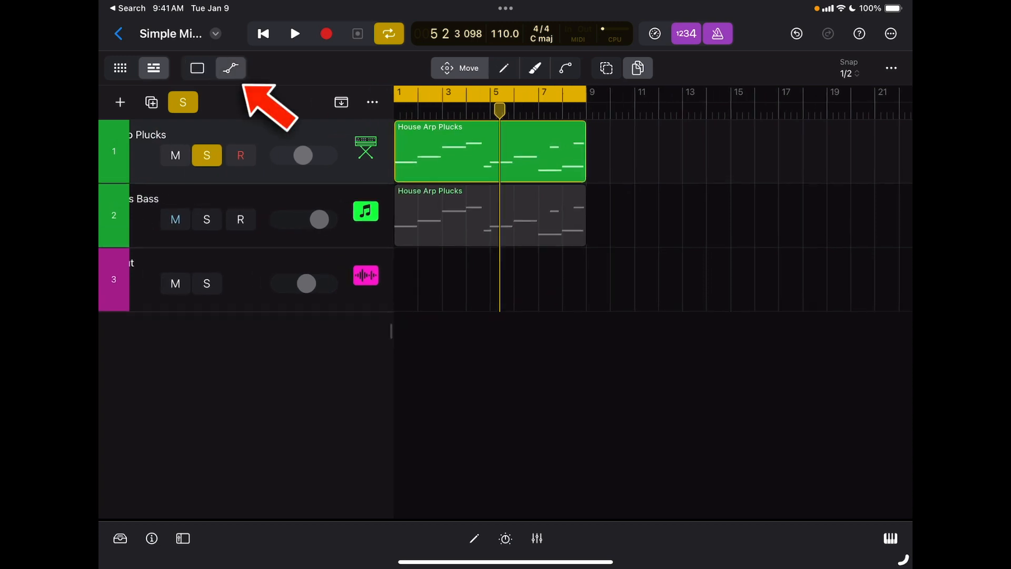
click(230, 67)
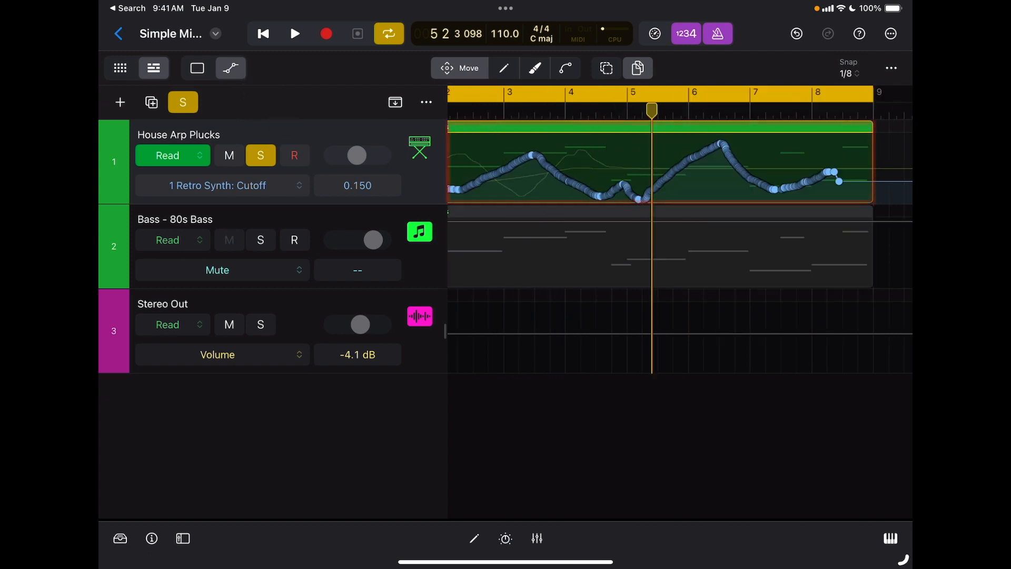
click(657, 161)
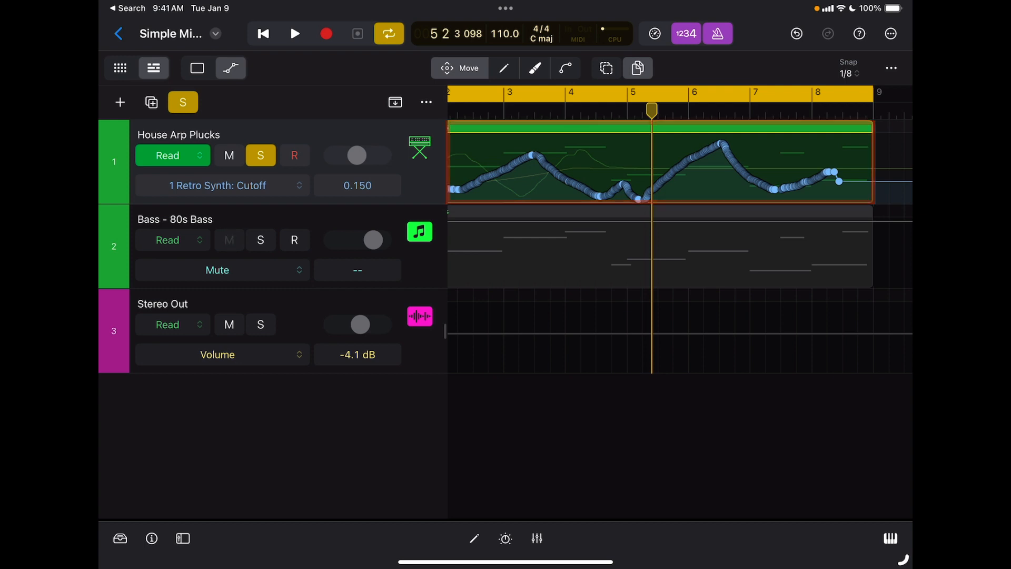
click(222, 186)
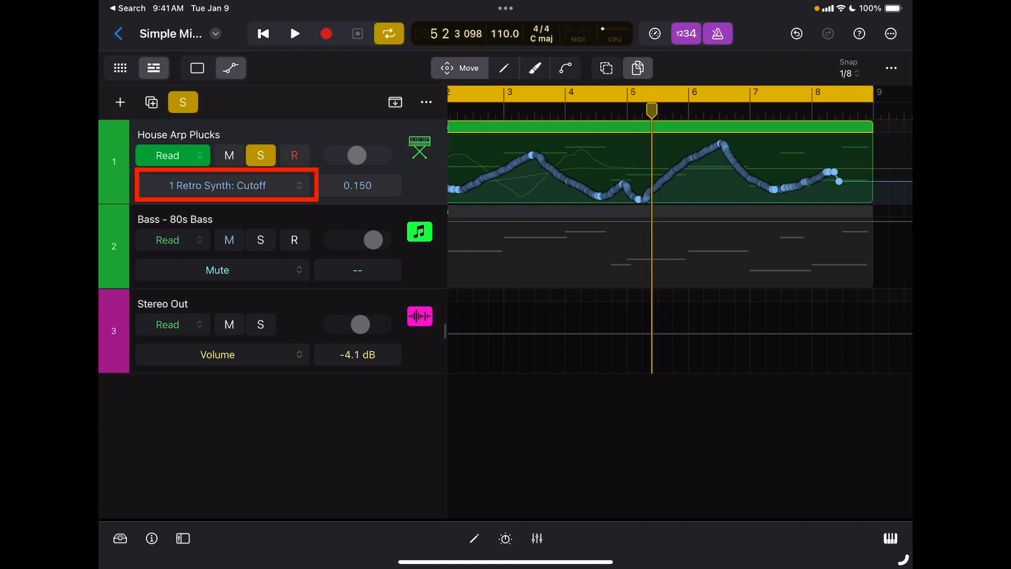
click(222, 185)
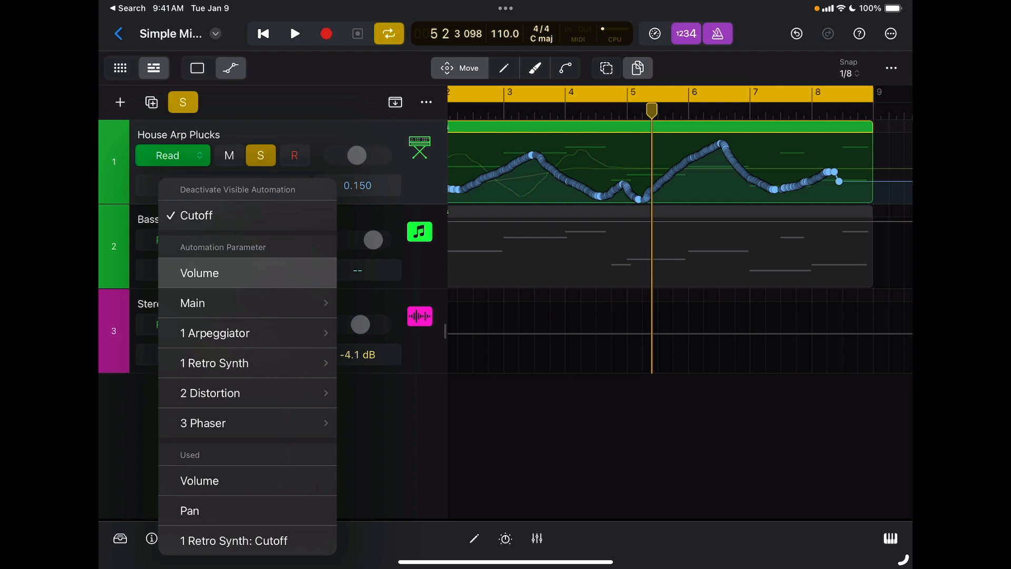
- Switch House Arp Plucks' lane from volume to Main > Pan to show the recorded pan curve
click(199, 273)
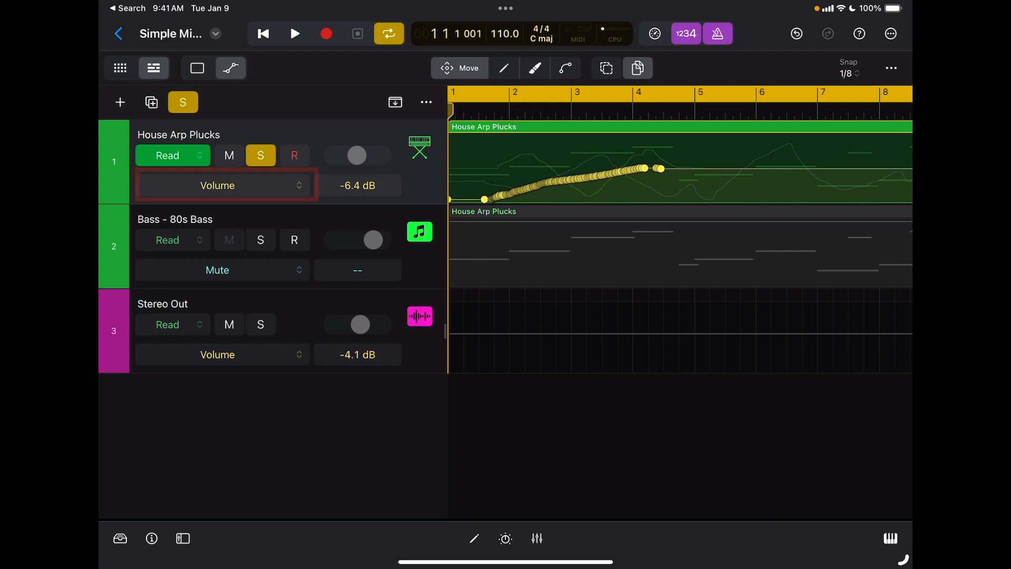
click(222, 185)
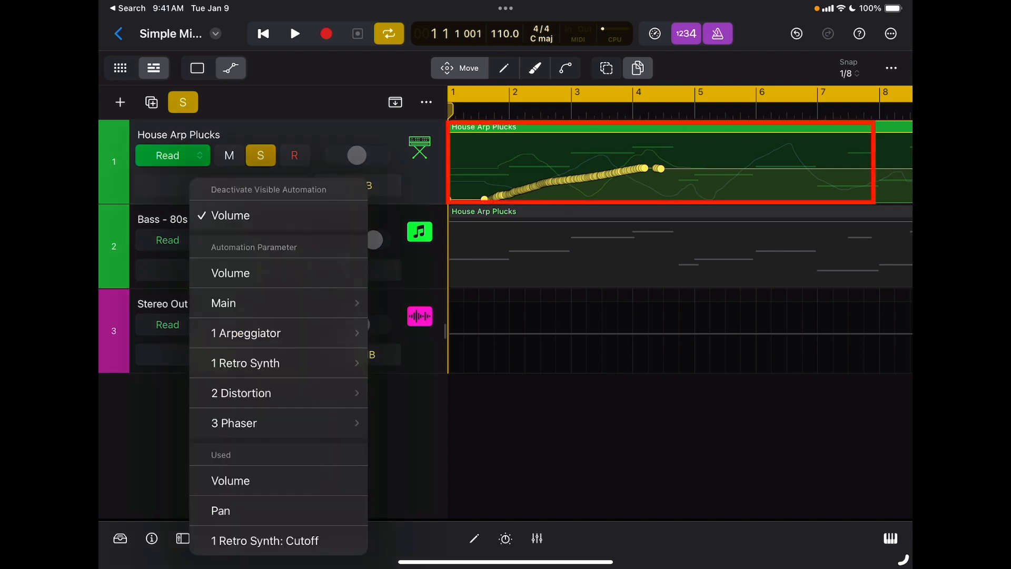
click(224, 303)
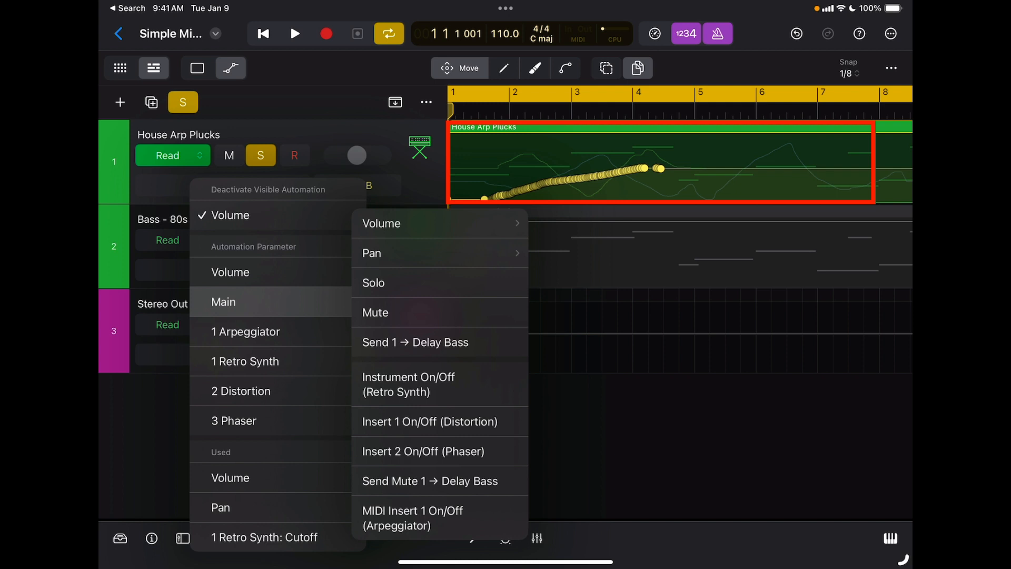
click(371, 252)
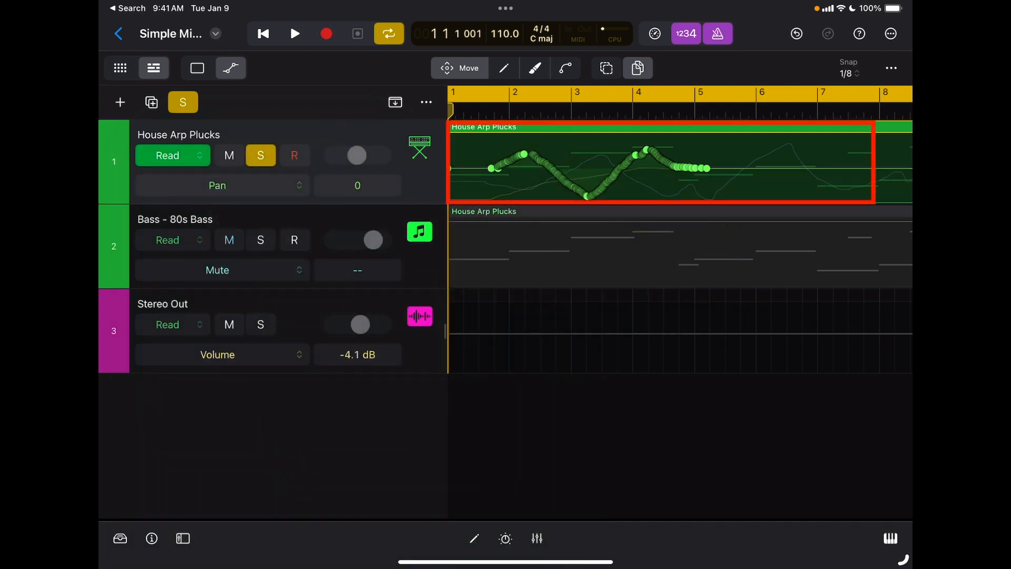
click(229, 240)
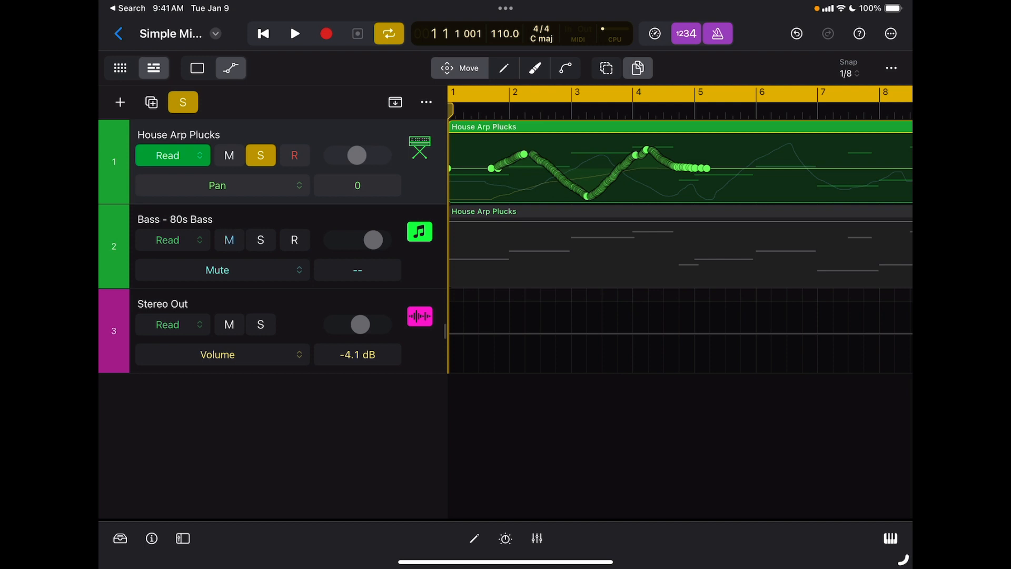
click(228, 245)
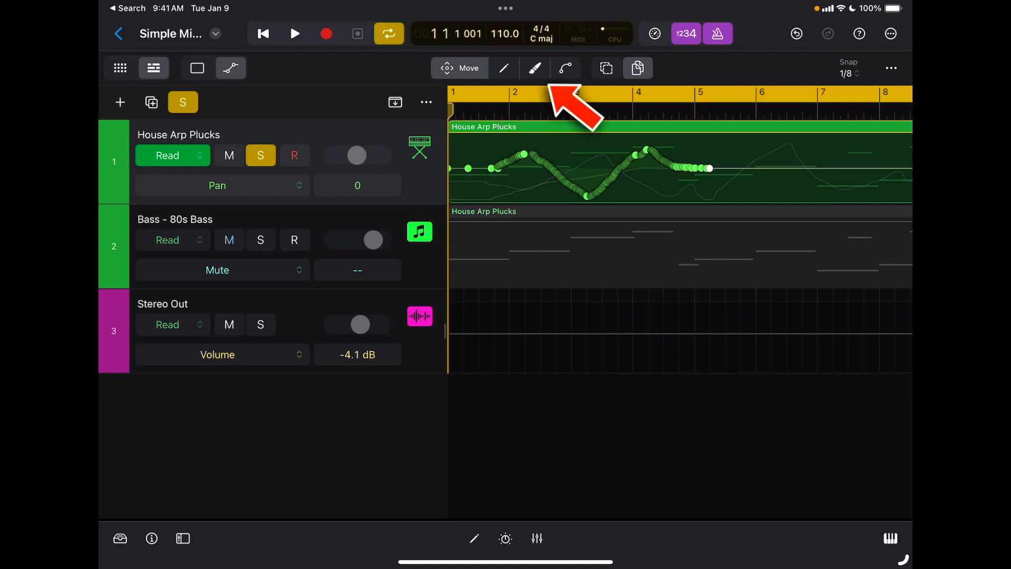
- Brush the pan curve into a wave, then pencil in a pan point near bar 7
click(535, 67)
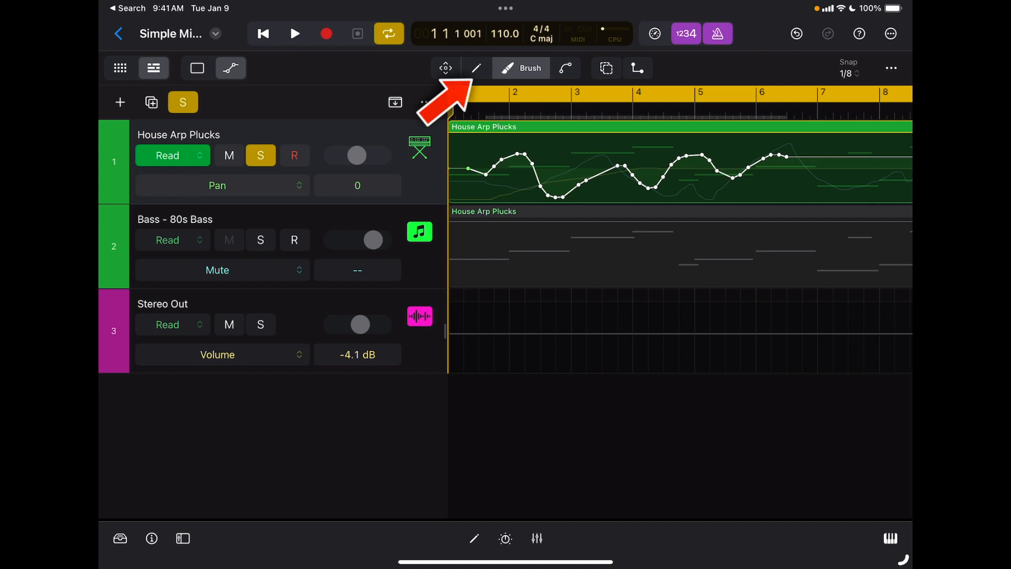
click(476, 67)
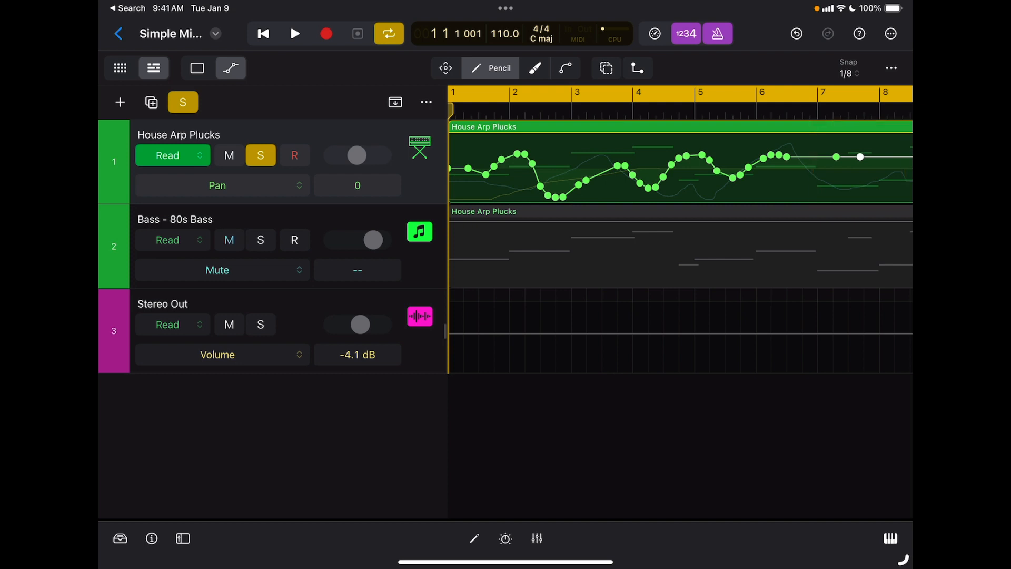
click(444, 67)
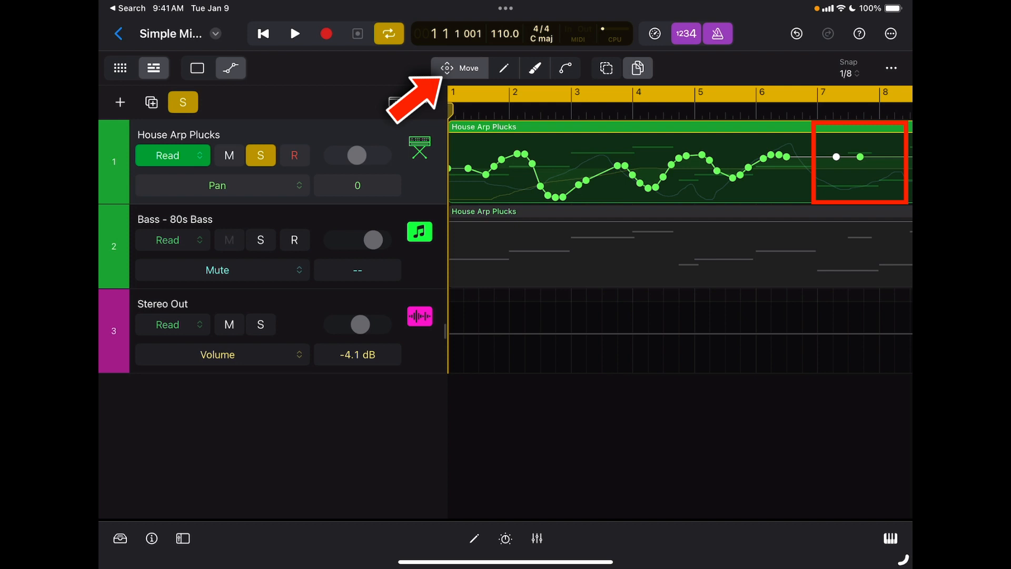
- Drag the bar-7 pan point down into place and select all pan automation points
drag(836, 157, 836, 185)
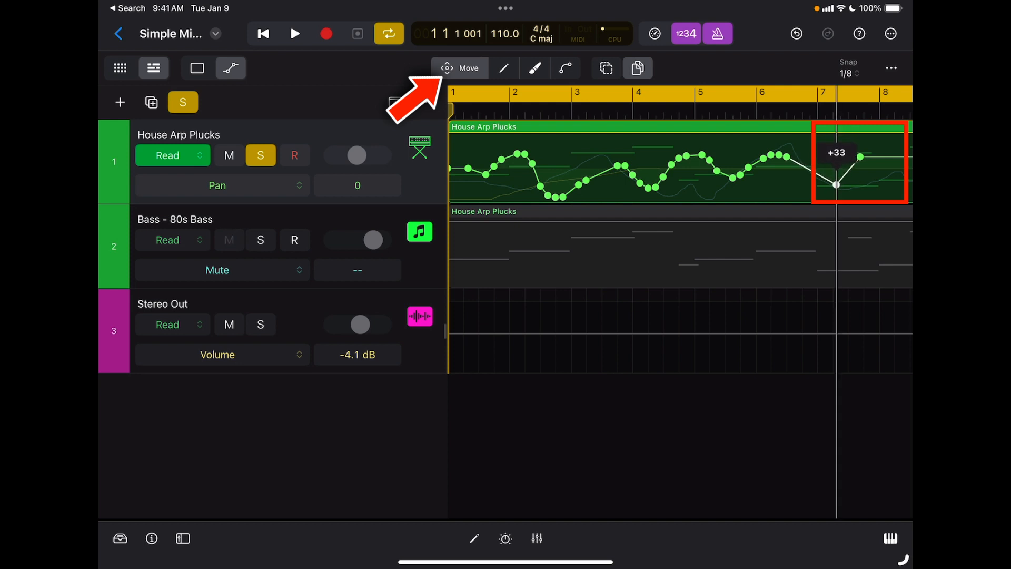
drag(838, 186, 793, 168)
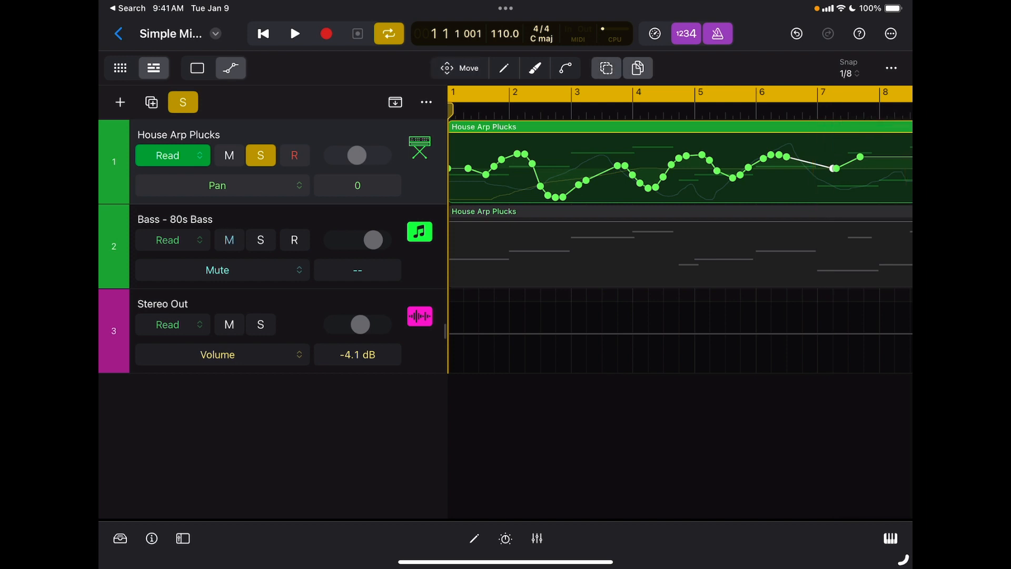
click(605, 67)
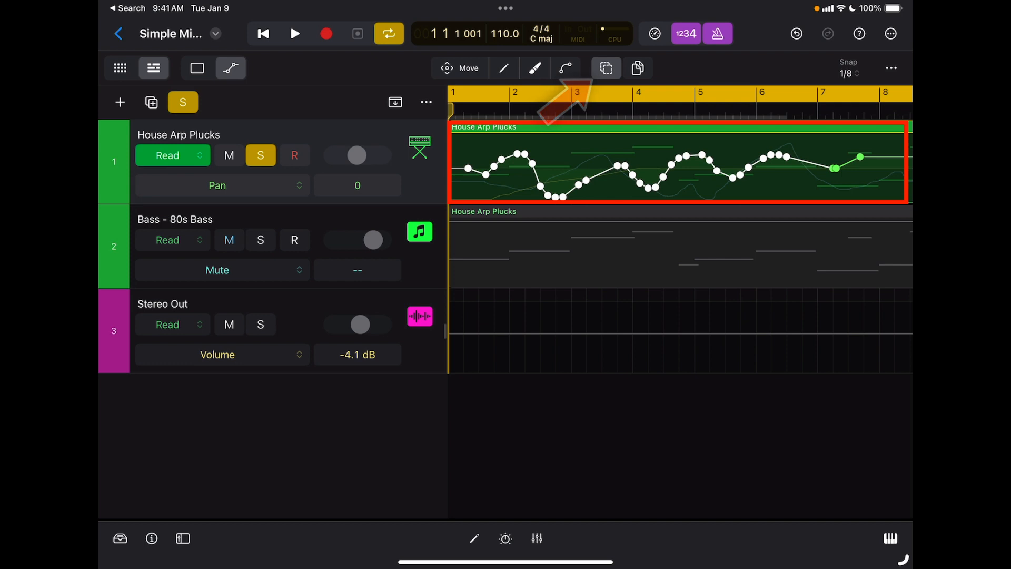
- Repaint the pan lane with the Brush into sharper, uneven peaks across bars 1–7
click(460, 67)
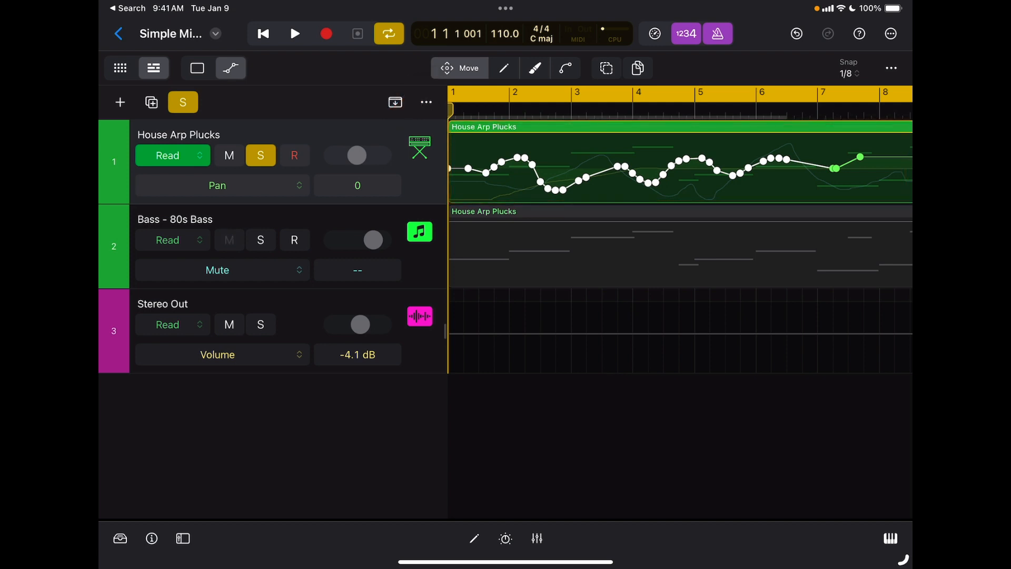
click(535, 67)
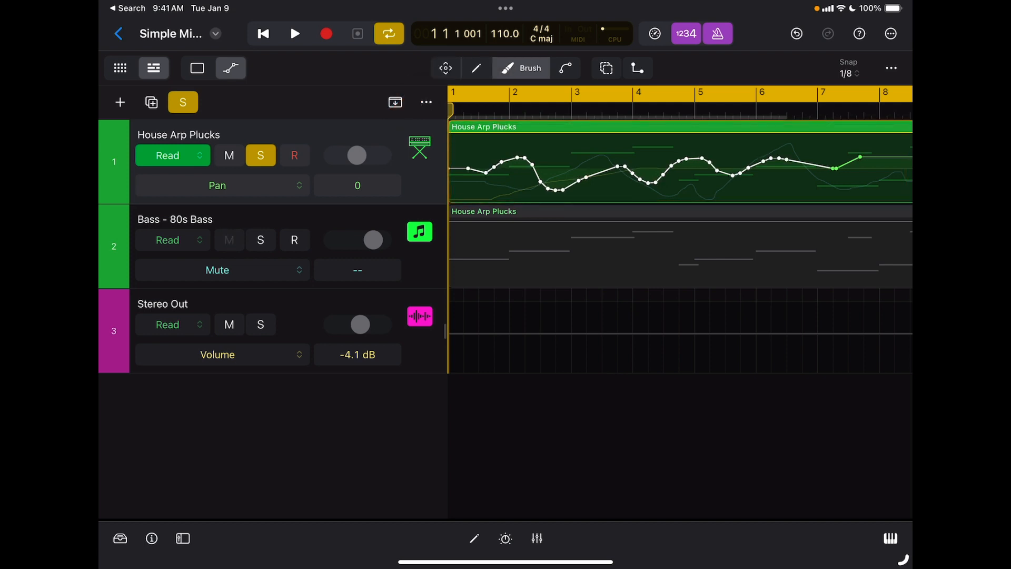
click(228, 245)
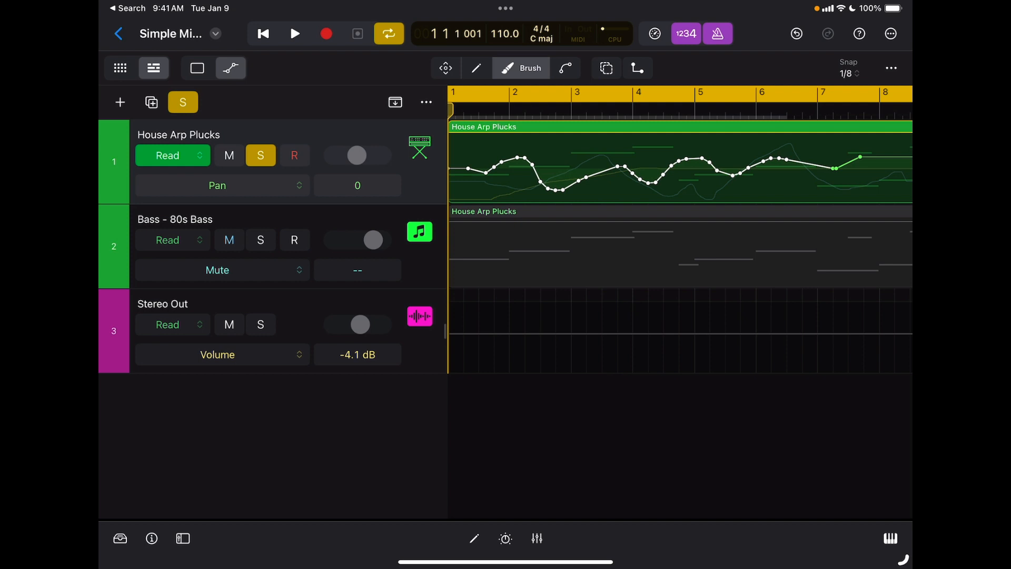
click(228, 241)
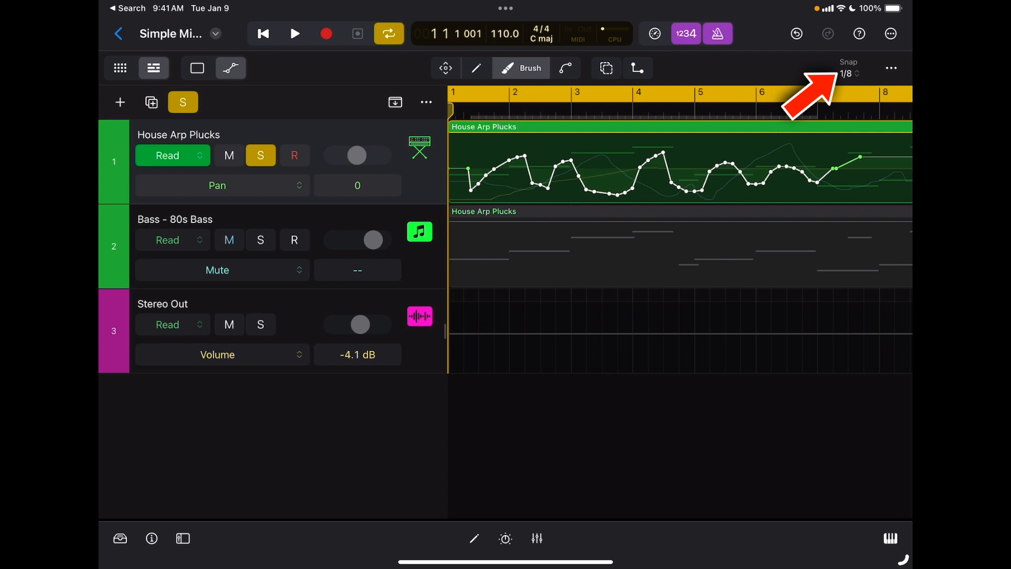
- Set the snap value to 1/16 from the Normal note-value list
click(849, 68)
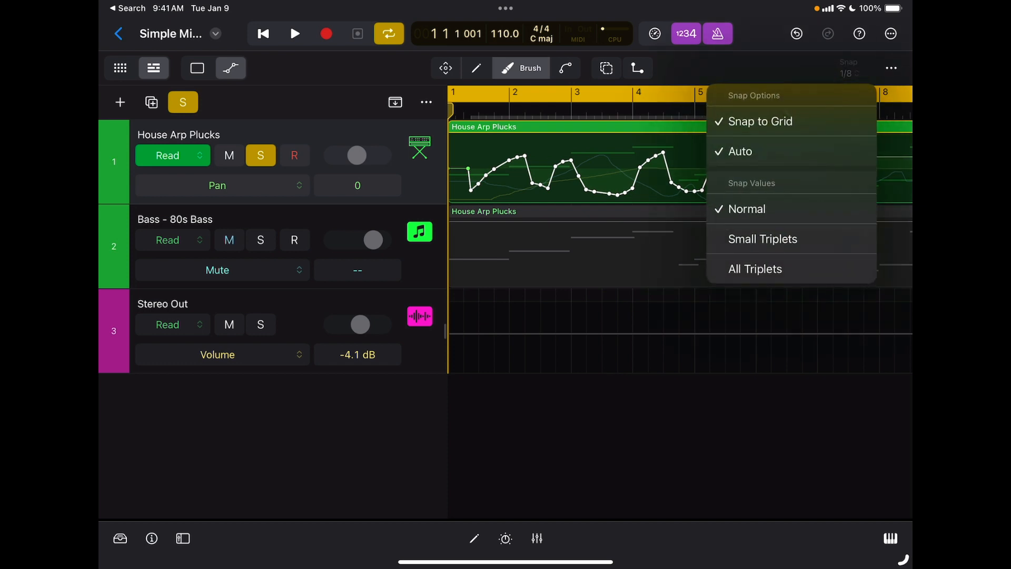
click(228, 241)
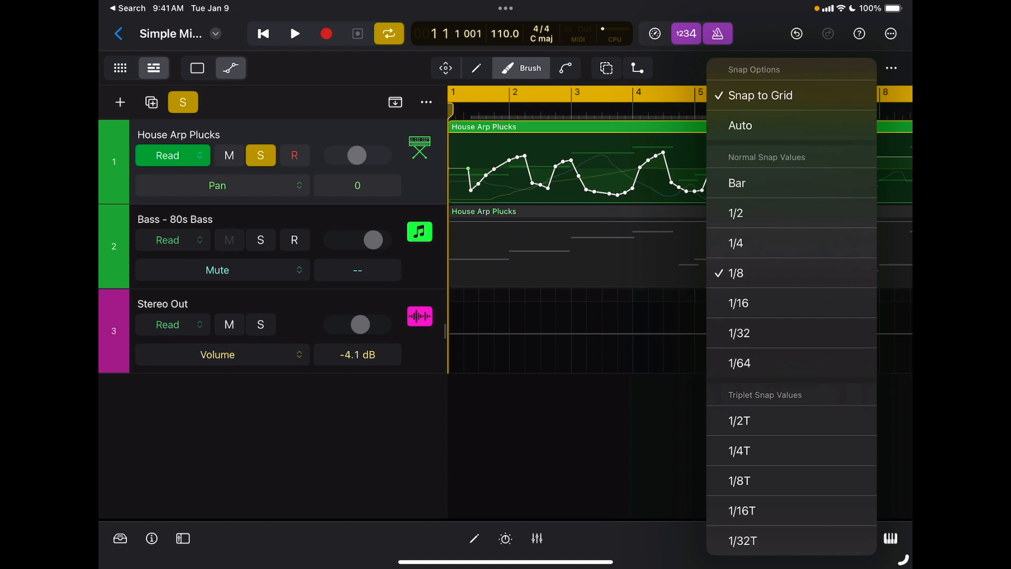
click(739, 302)
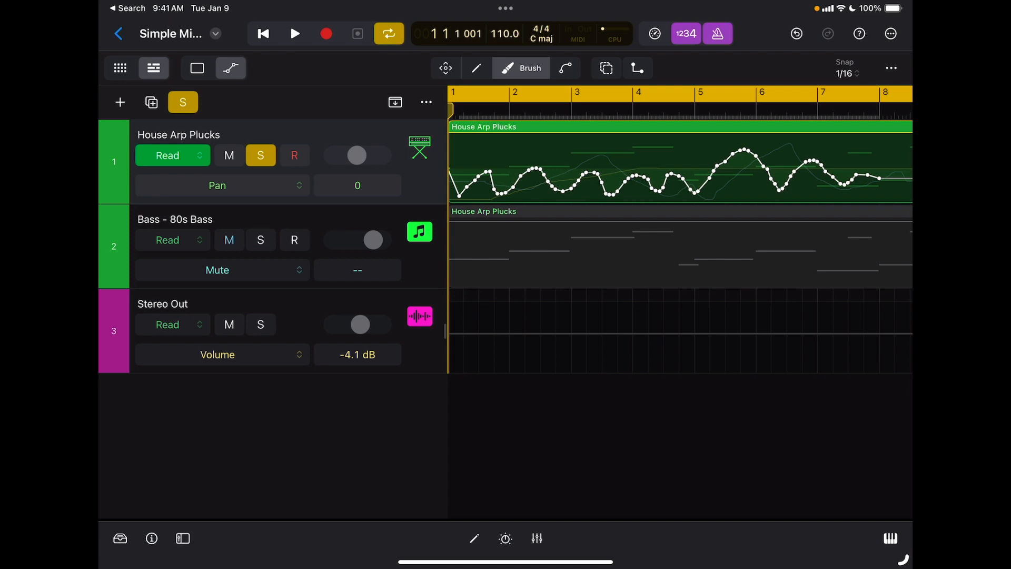
- Repaint the pan curve at the finer 1/16 resolution and show the mixer
click(228, 240)
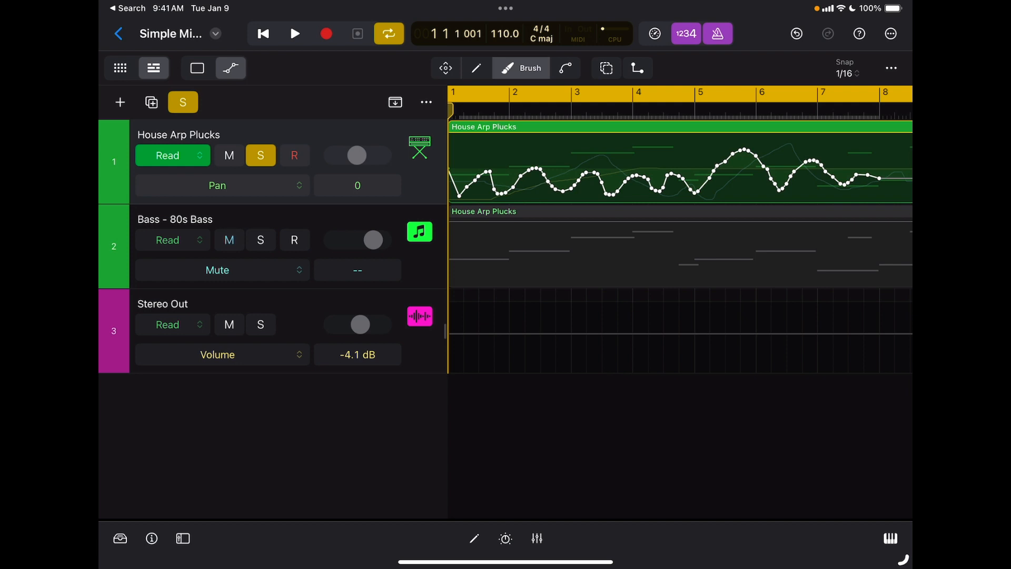
click(217, 186)
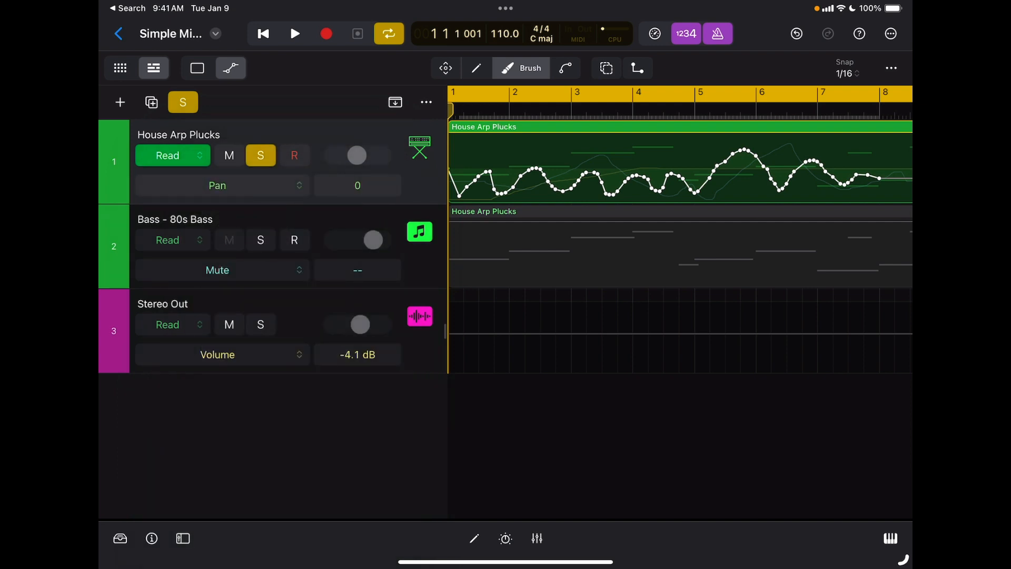
click(536, 538)
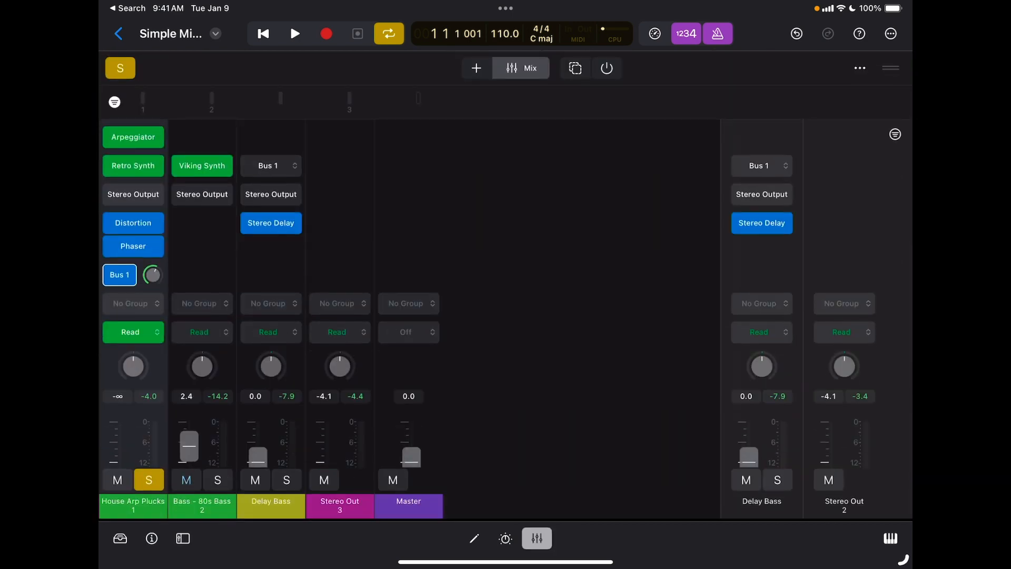
- Hide the mixer to return to the tracks showing the 1/16 pan curve
click(129, 332)
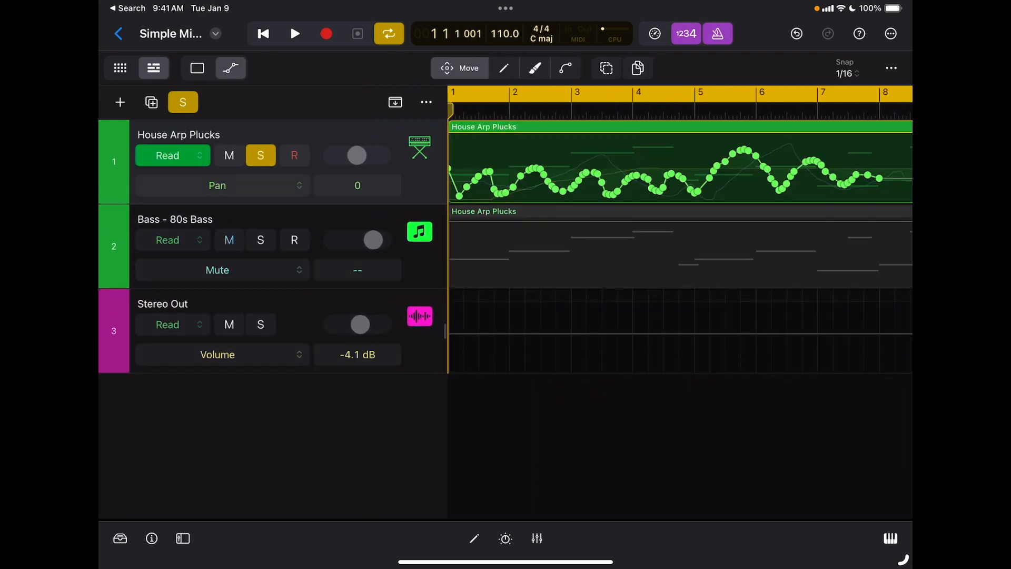
click(217, 185)
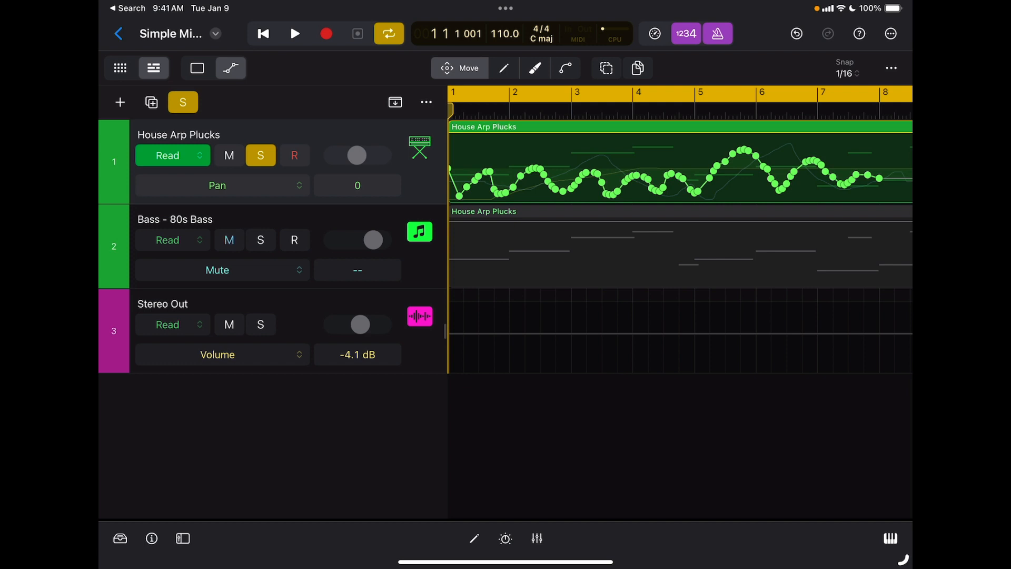
click(228, 241)
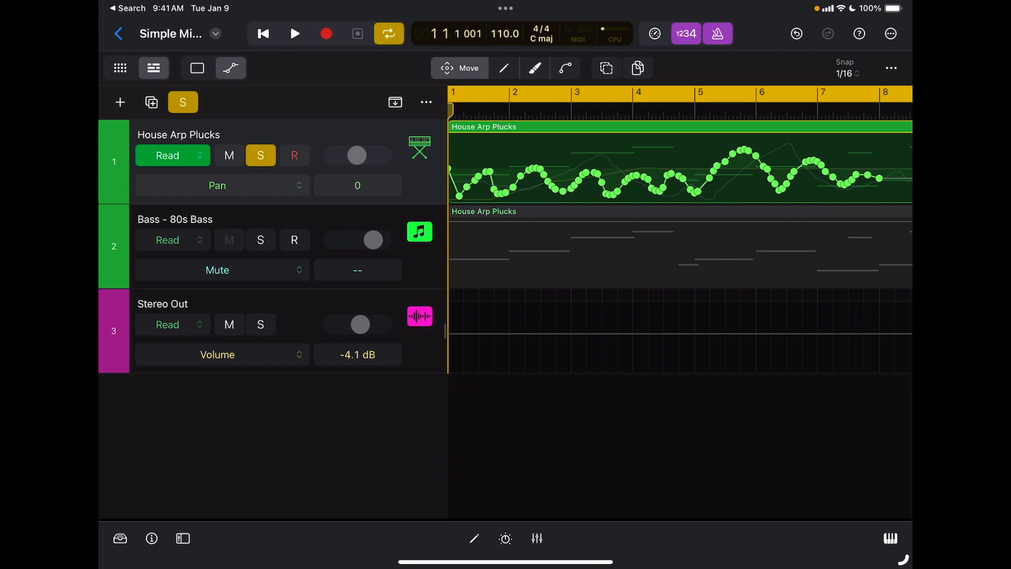